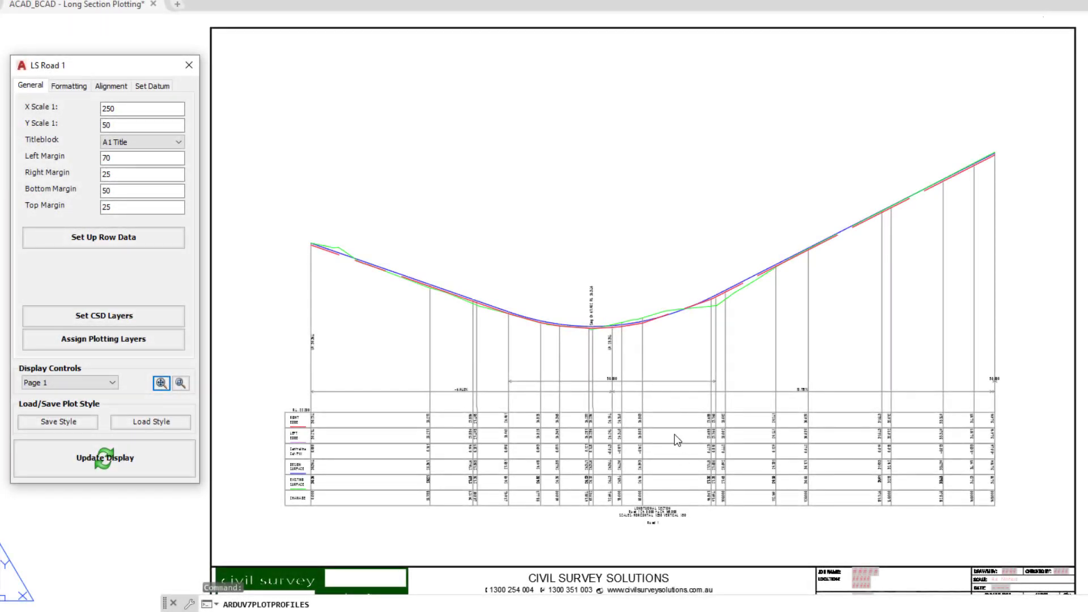
{"action": "mouse_move", "coordinate": [541, 291]}
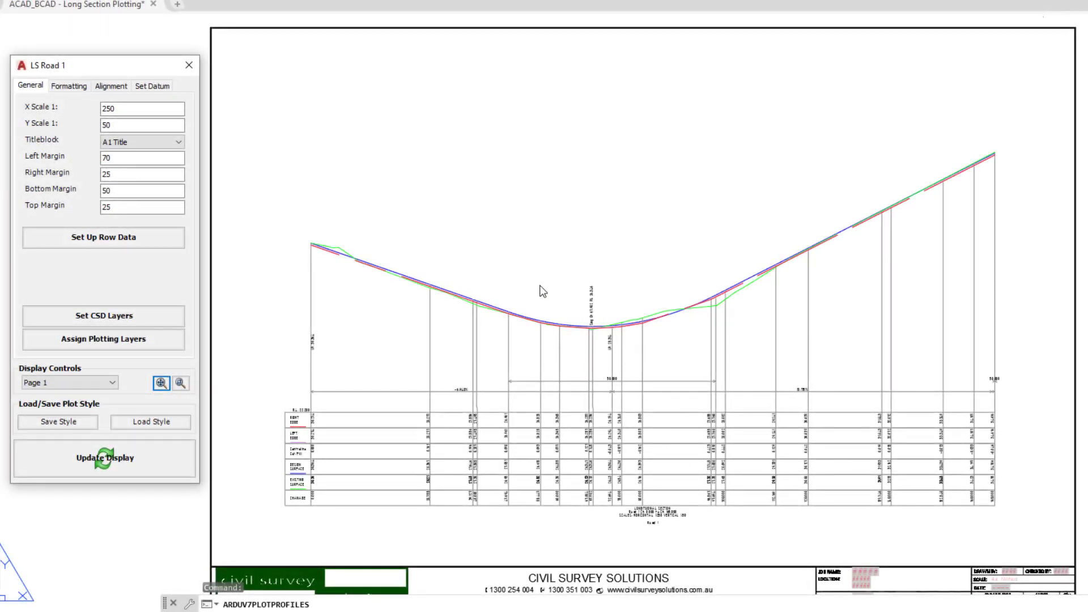
{"action": "mouse_move", "coordinate": [189, 64]}
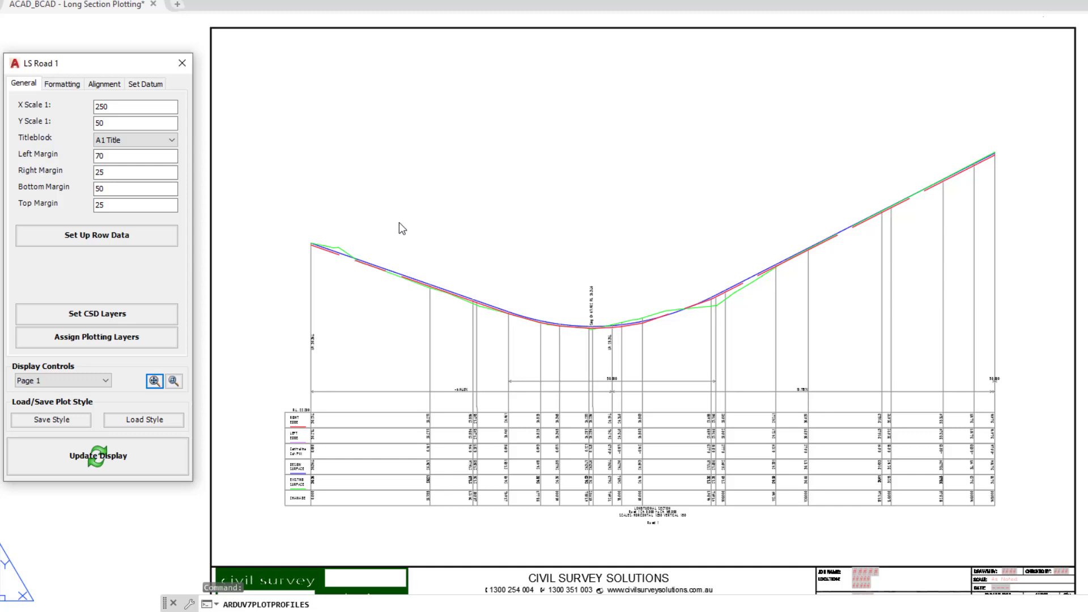
{"action": "mouse_move", "coordinate": [398, 224]}
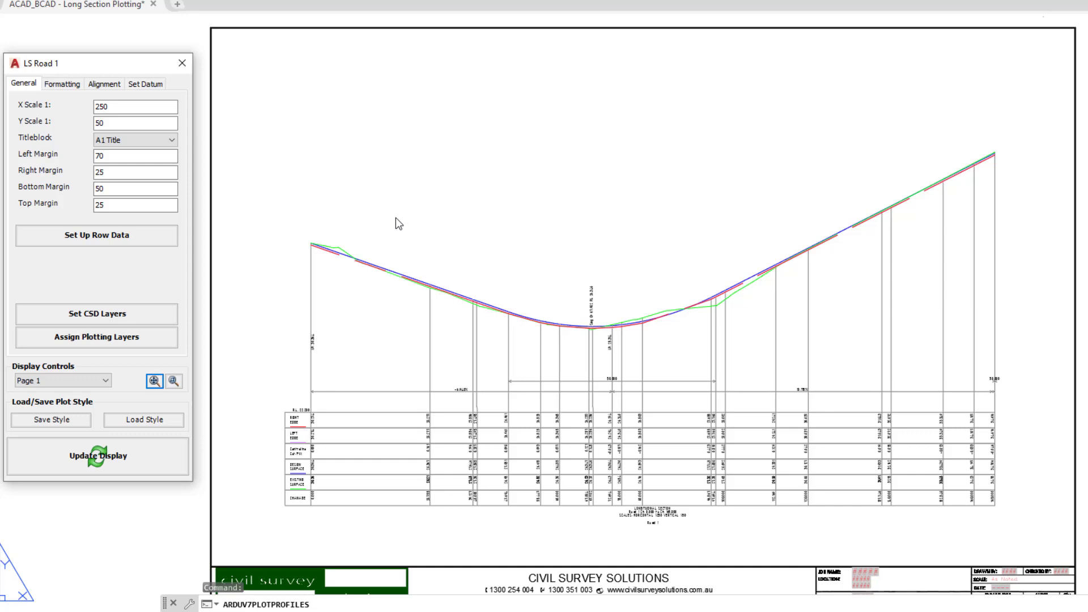
Zoom and pan the A1 sheet preview so the long section and title block appear larger.
{"action": "left_click", "coordinate": [173, 380]}
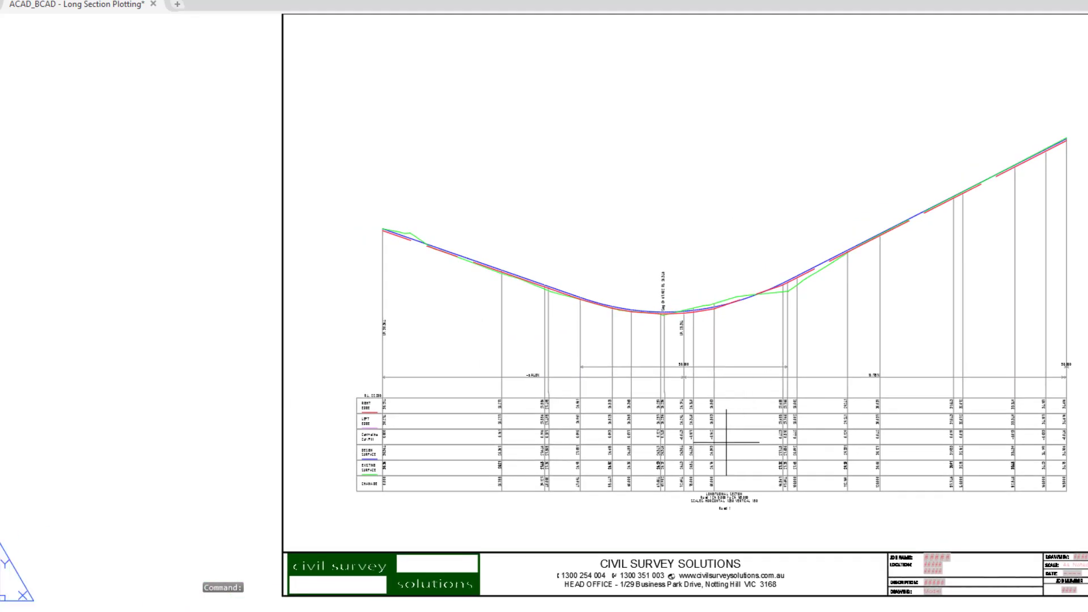
{"action": "scroll", "scroll_direction": "up", "scroll_amount": 3}
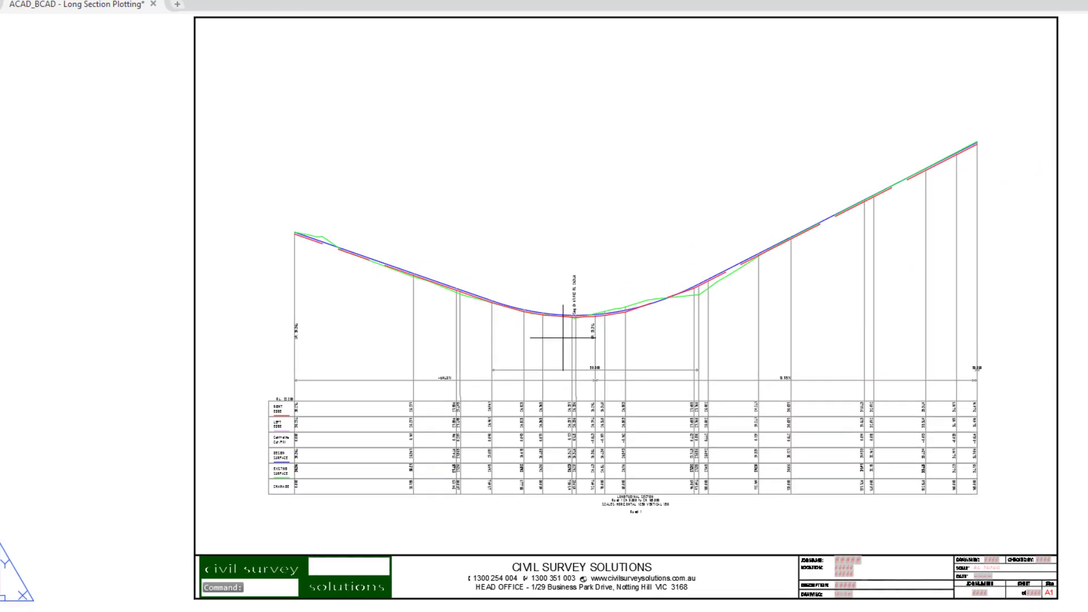
{"action": "mouse_move", "coordinate": [532, 265]}
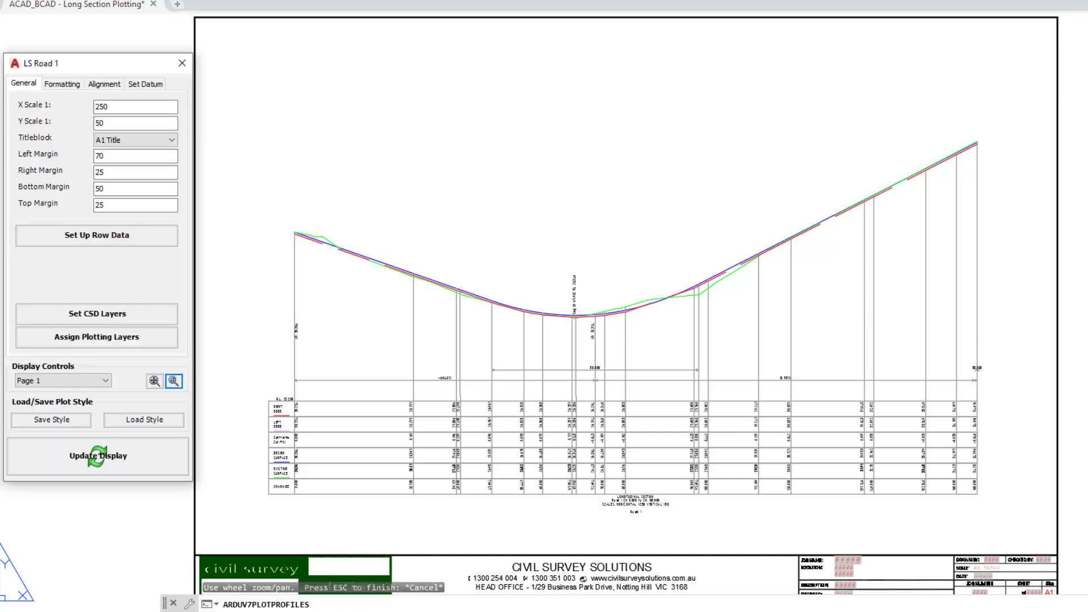
{"action": "mouse_move", "coordinate": [467, 192]}
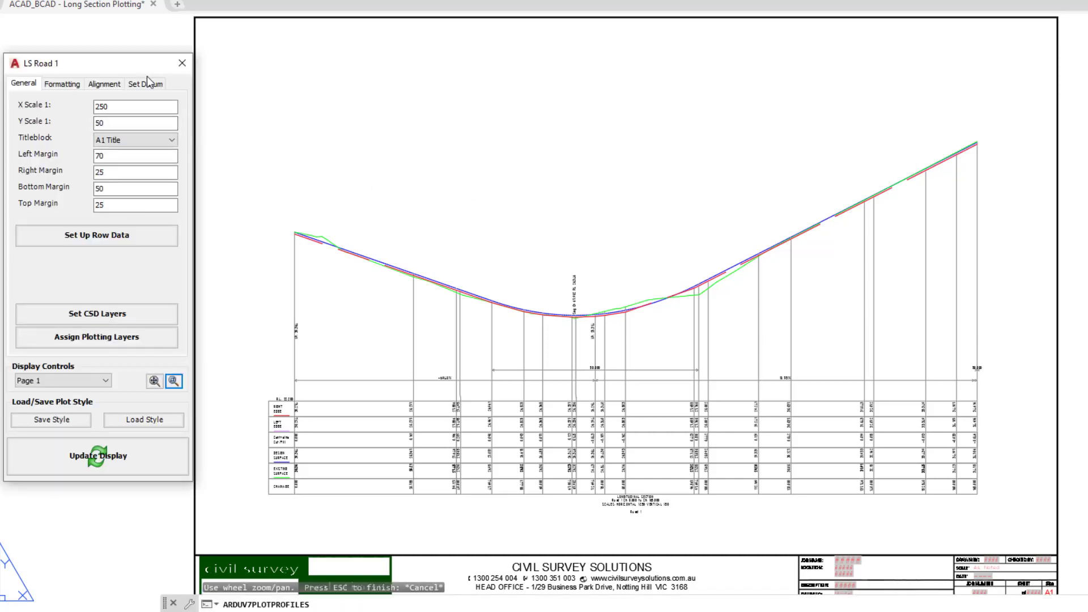
{"action": "mouse_move", "coordinate": [609, 284]}
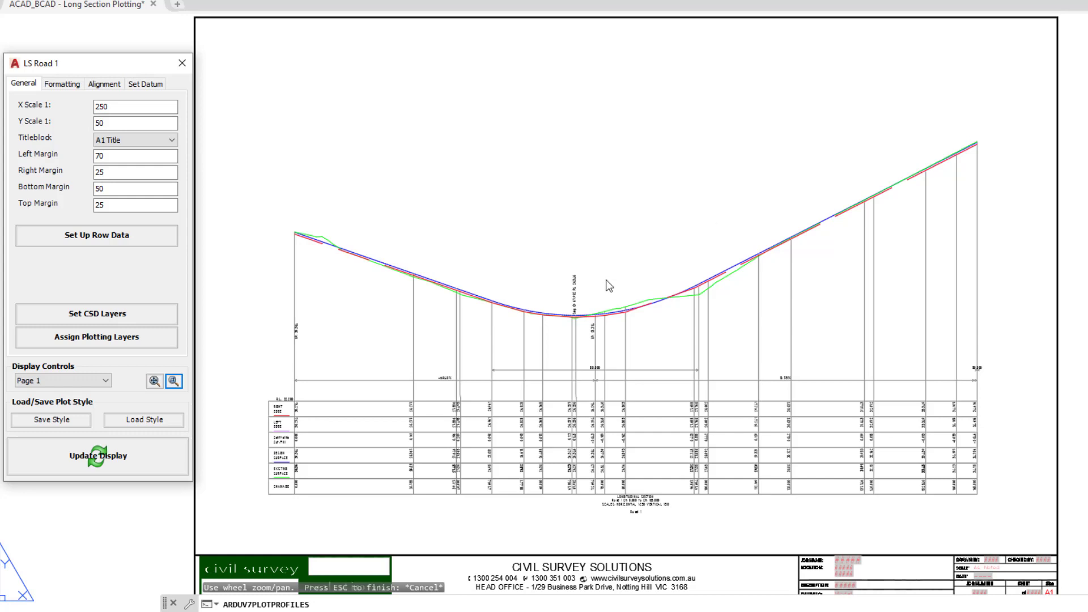
{"action": "mouse_move", "coordinate": [619, 268]}
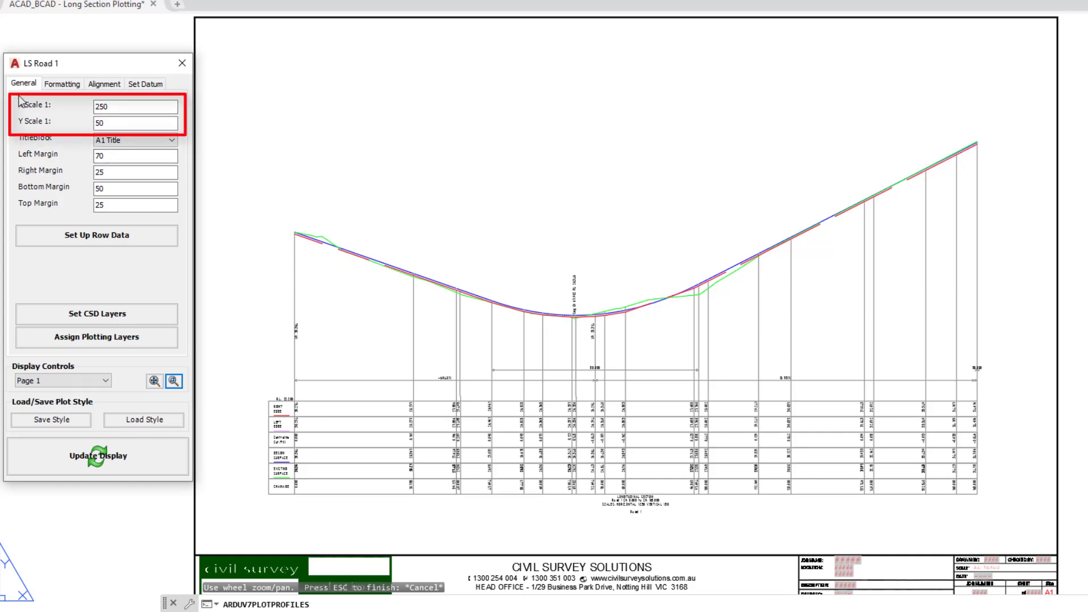
Set X scale 500 and Y scale 100, then redraw the long section preview.
{"action": "left_click", "coordinate": [135, 106]}
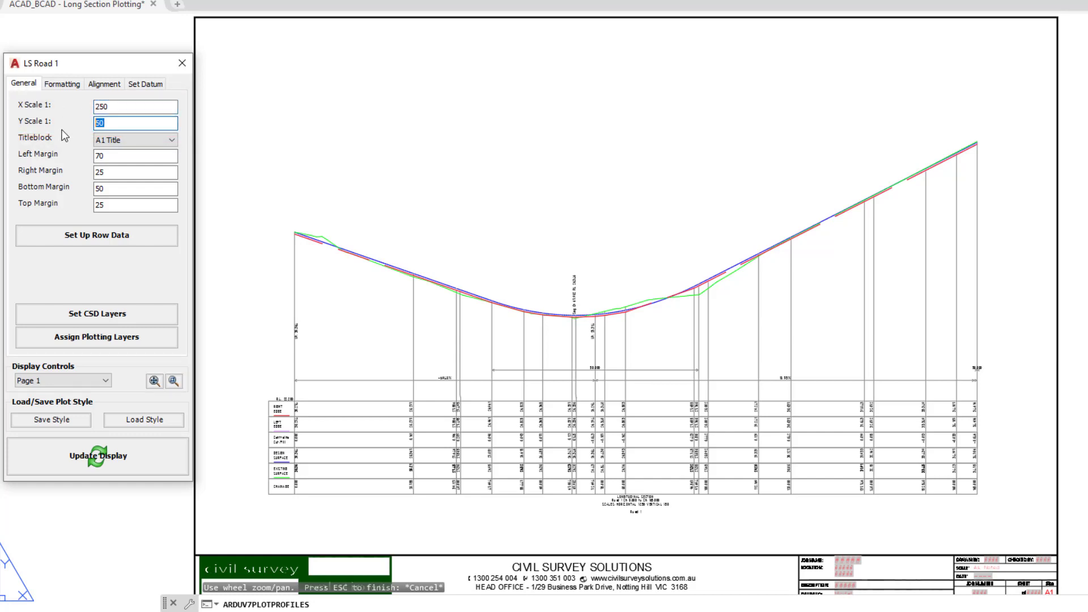
{"action": "left_click", "coordinate": [135, 106]}
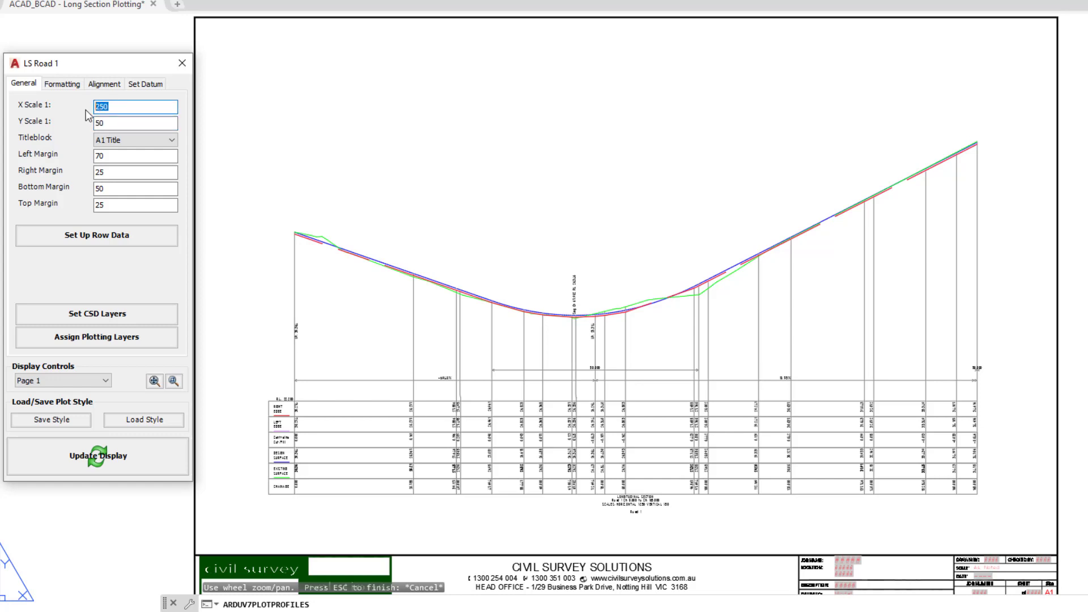
{"action": "type", "text": "500"}
{"action": "left_click", "coordinate": [136, 122]}
{"action": "type", "text": "100"}
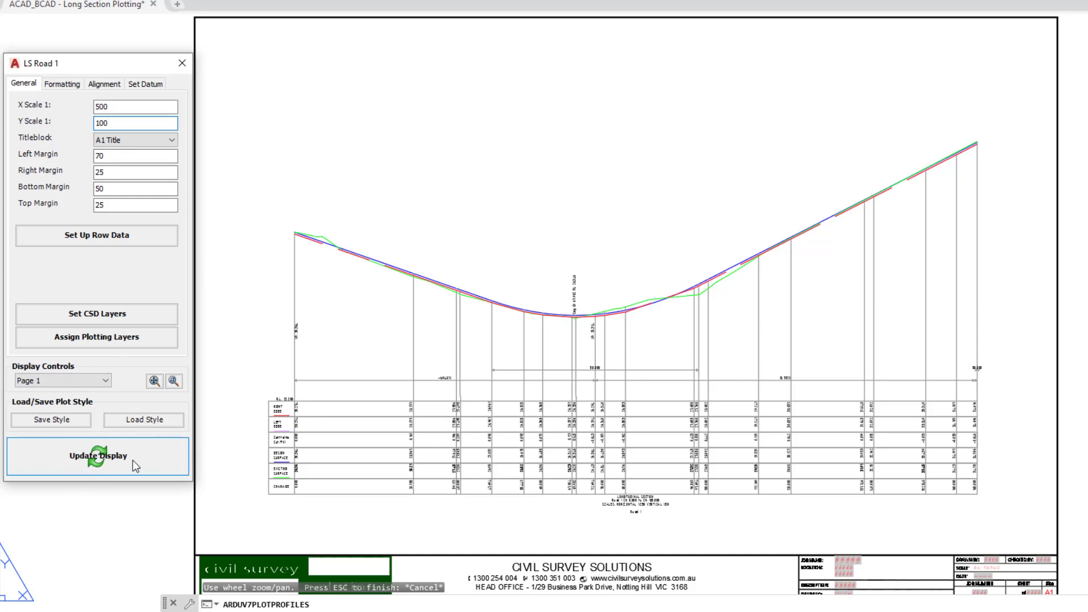
{"action": "left_click", "coordinate": [96, 456]}
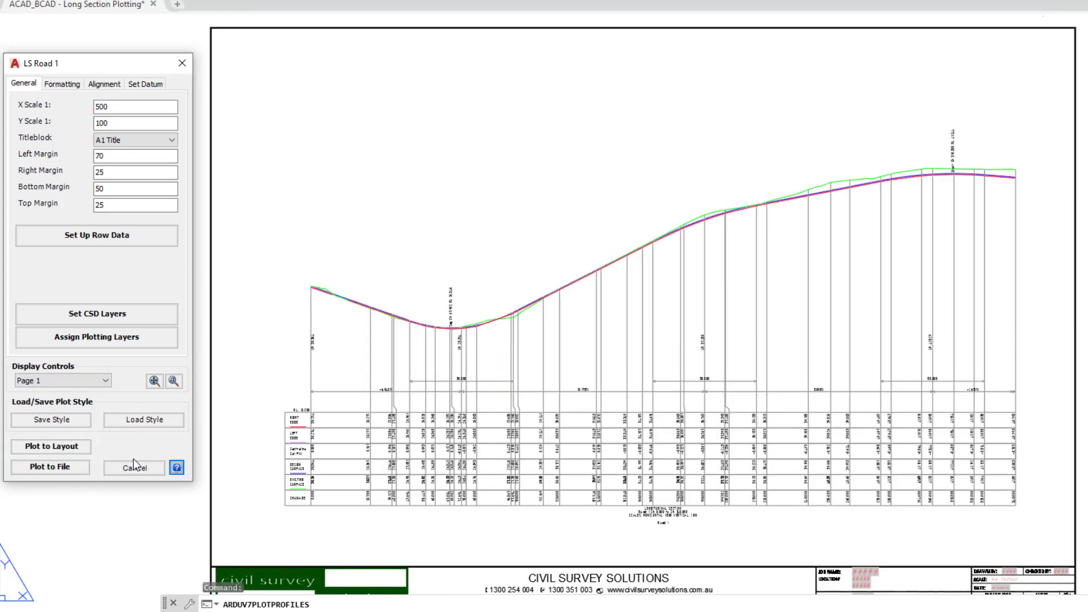
{"action": "mouse_move", "coordinate": [452, 347]}
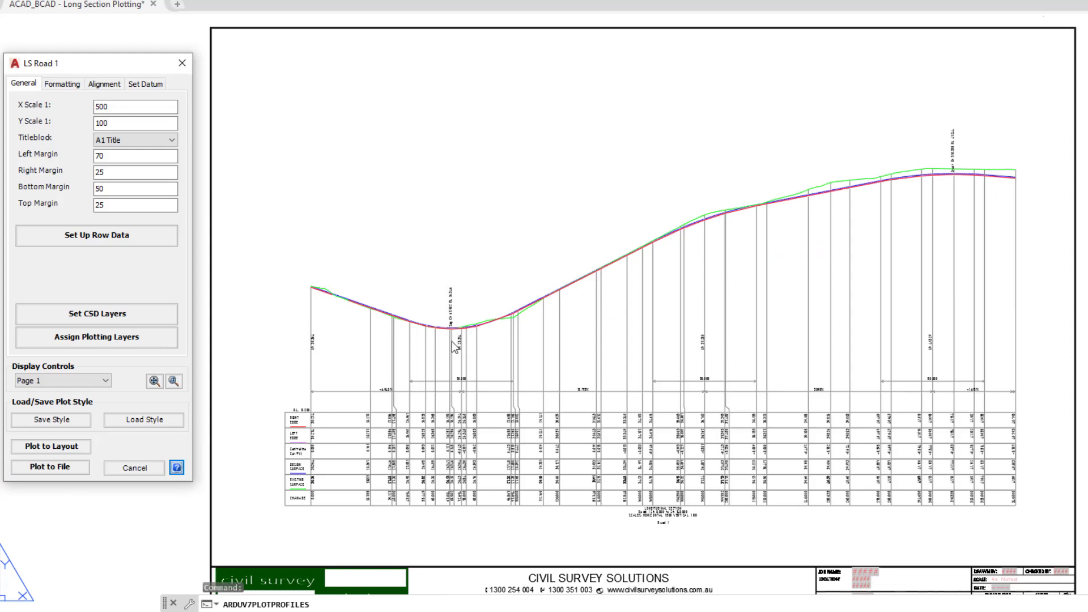
{"action": "mouse_move", "coordinate": [463, 488]}
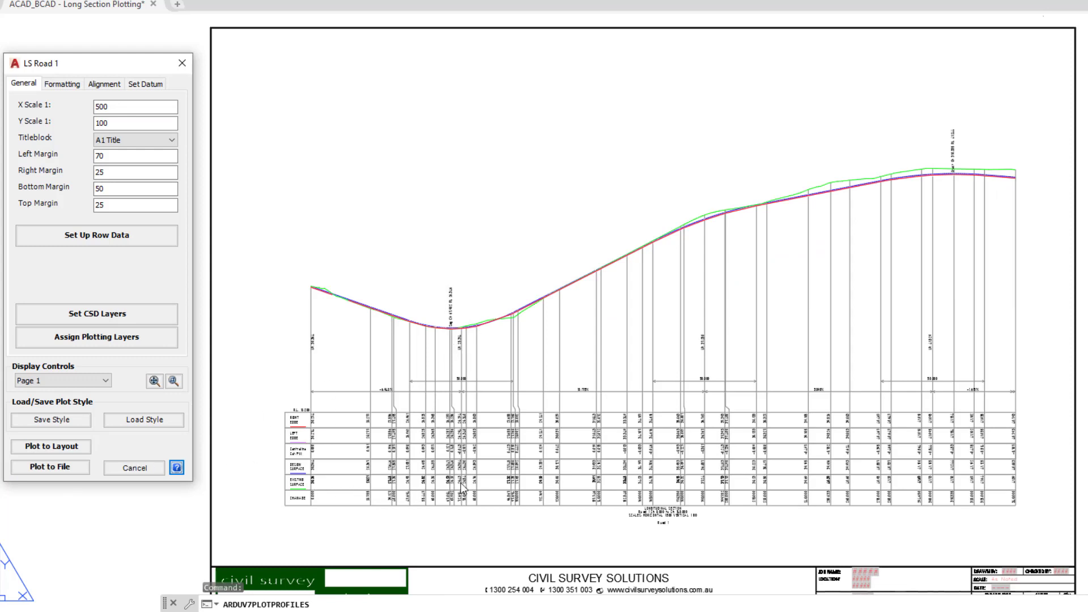
{"action": "mouse_move", "coordinate": [312, 222]}
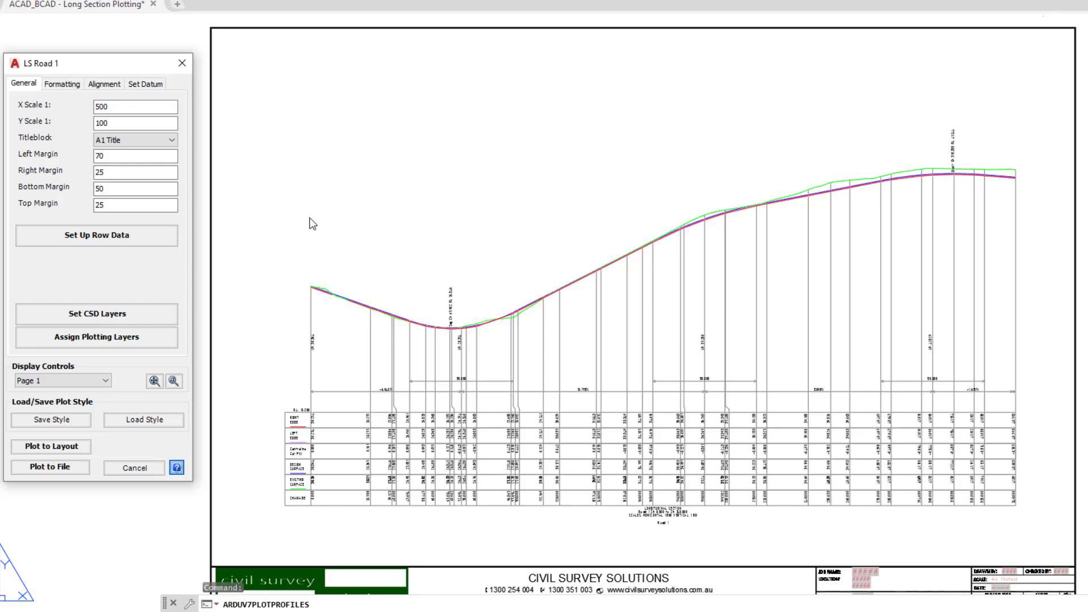
{"action": "left_click", "coordinate": [193, 140]}
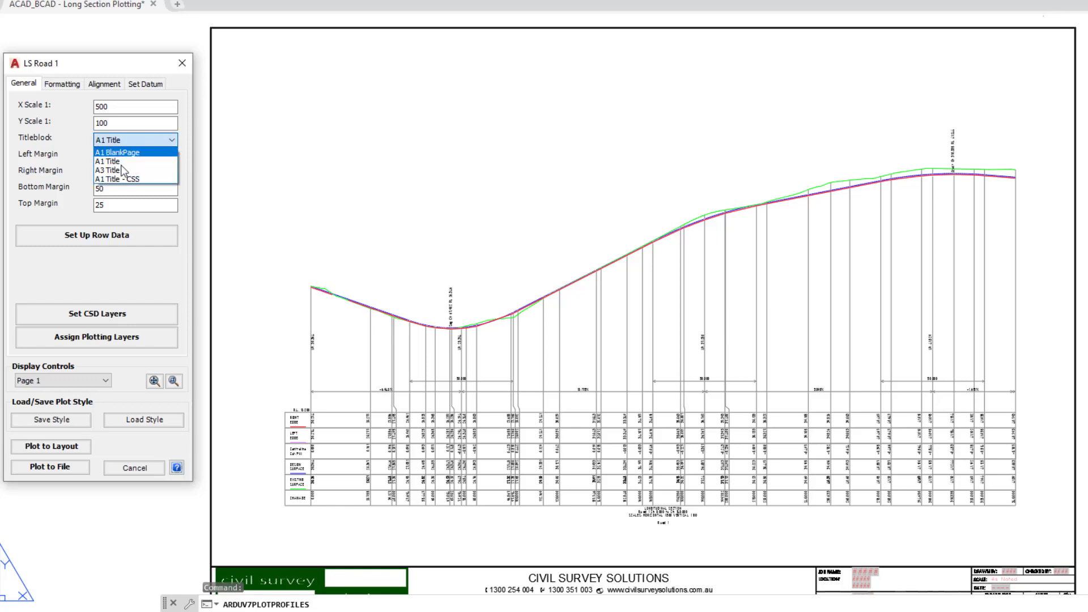
{"action": "mouse_move", "coordinate": [125, 162]}
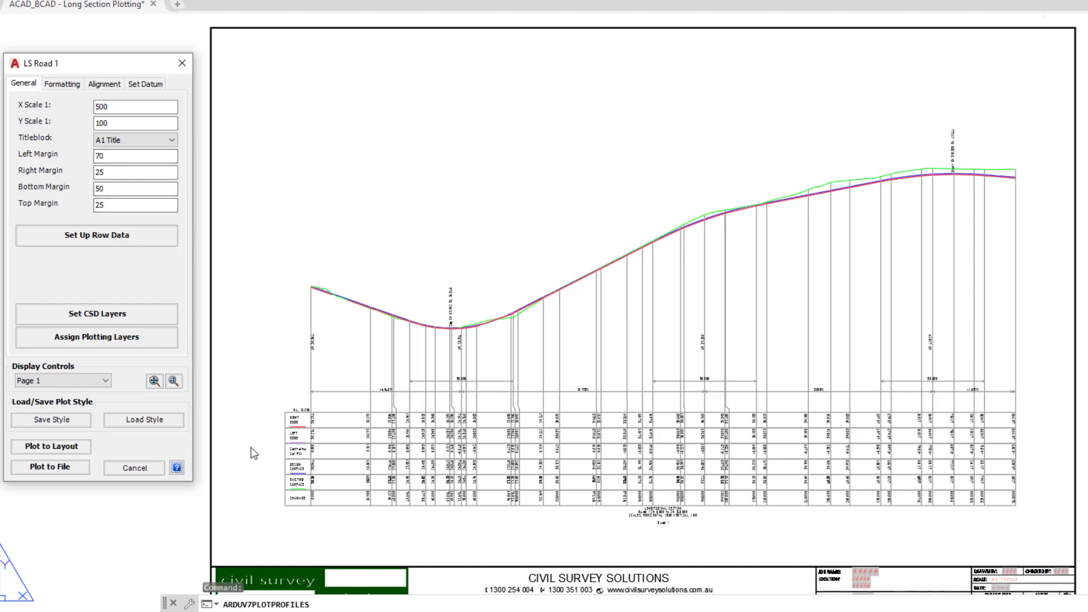
{"action": "mouse_move", "coordinate": [835, 337]}
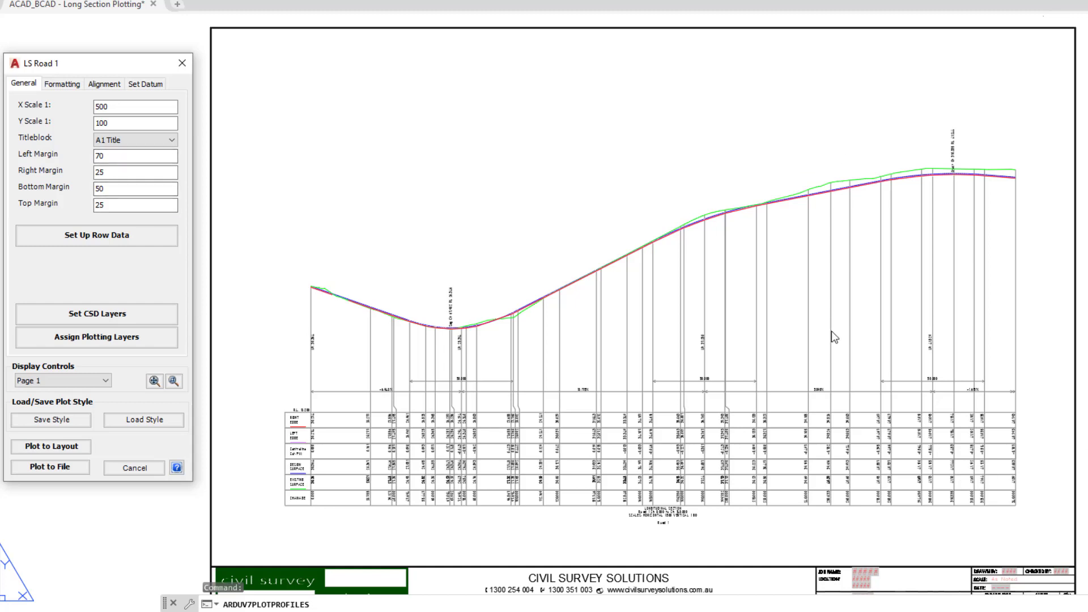
{"action": "mouse_move", "coordinate": [589, 495]}
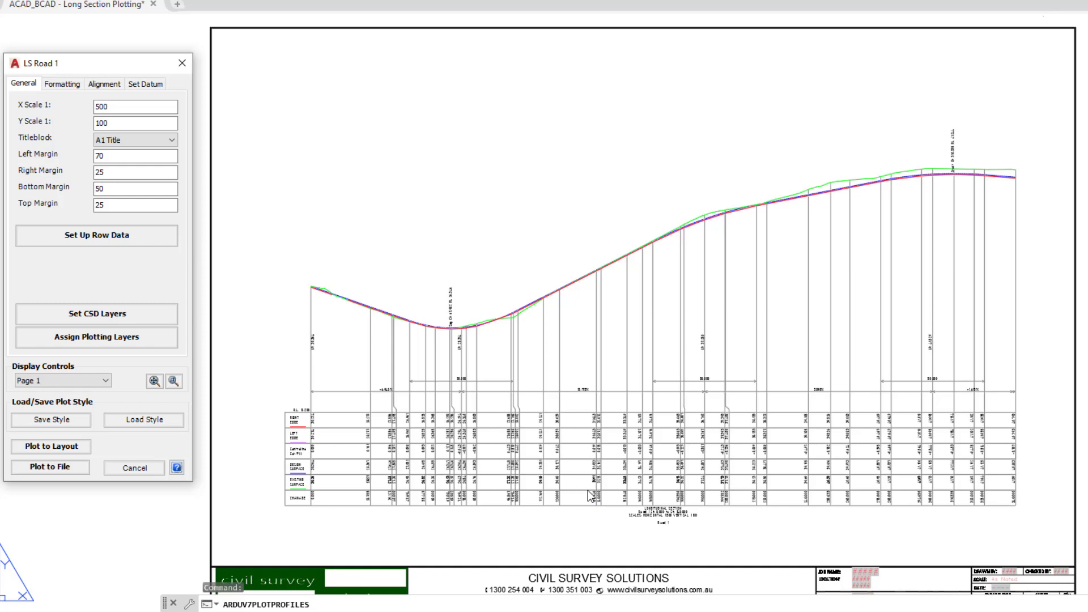
{"action": "mouse_move", "coordinate": [592, 461]}
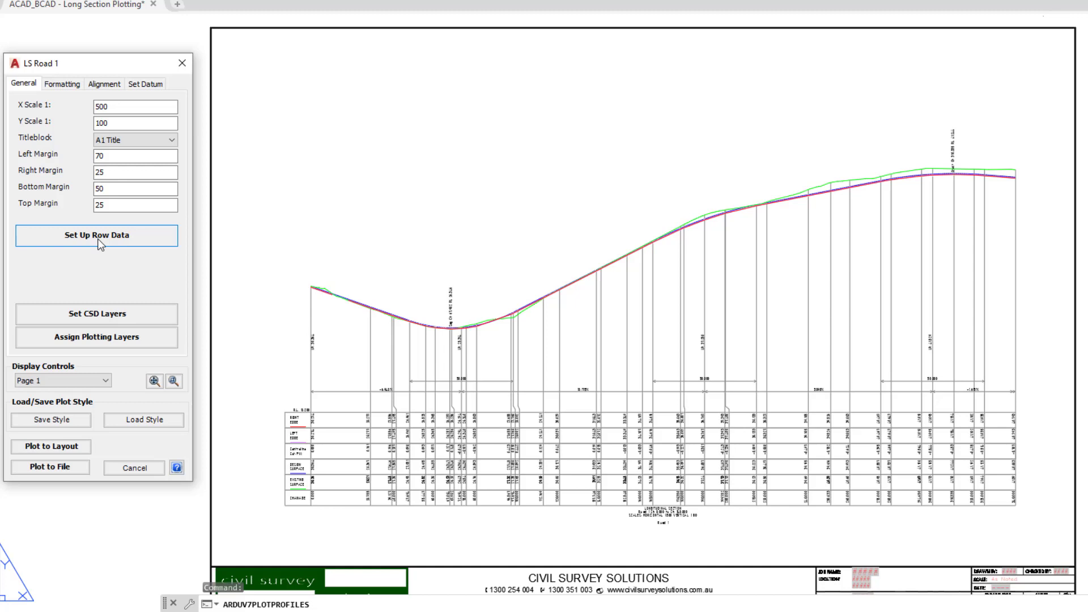
{"action": "mouse_move", "coordinate": [155, 301]}
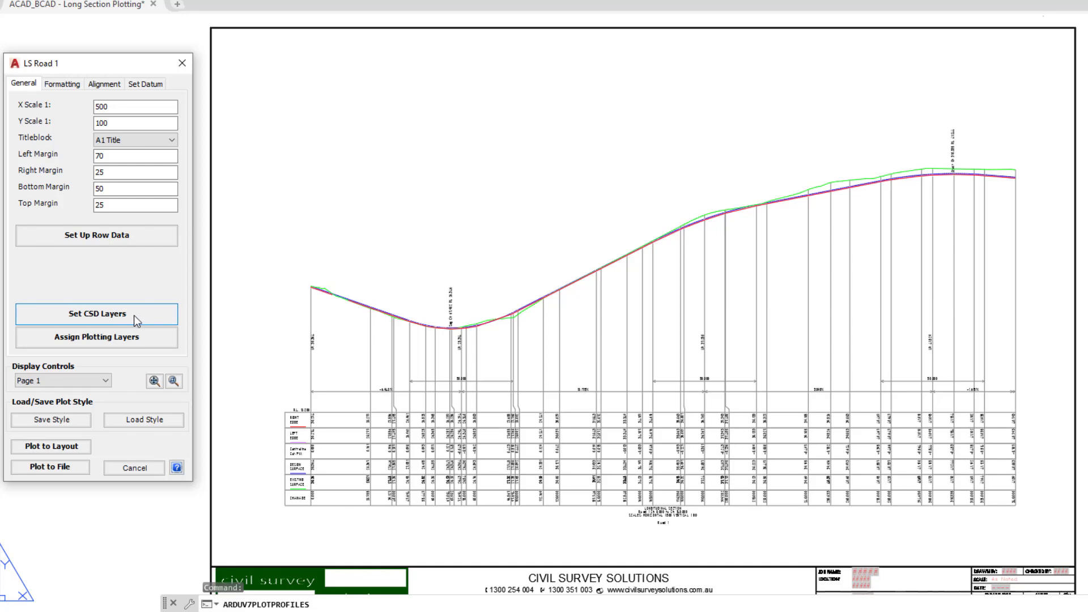
Review the long section layer colours and line types, including a blank row's options, and close the list.
{"action": "left_click", "coordinate": [96, 314]}
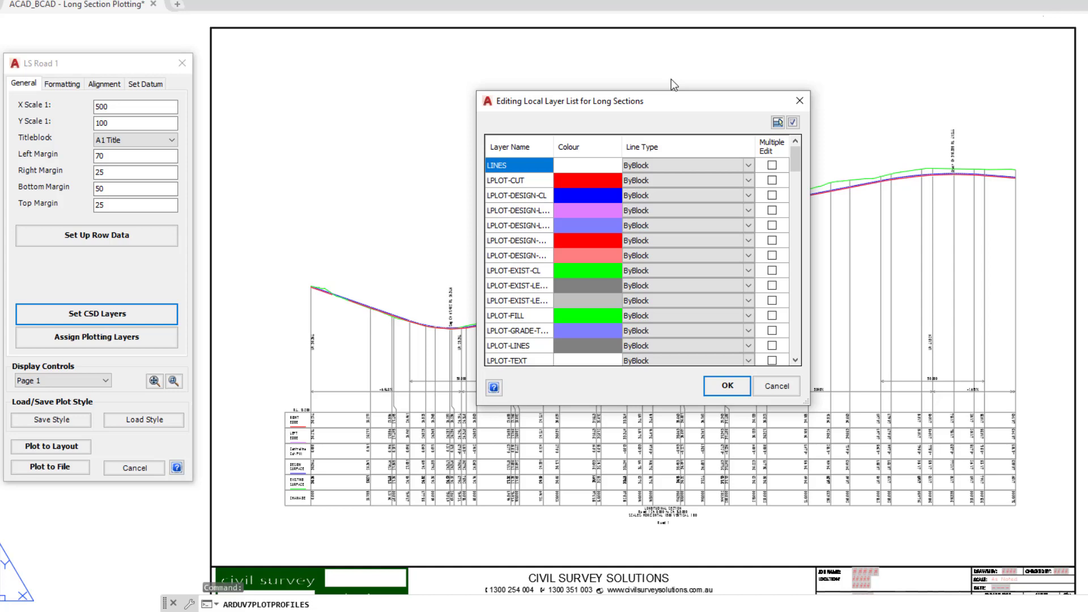
{"action": "mouse_move", "coordinate": [650, 84]}
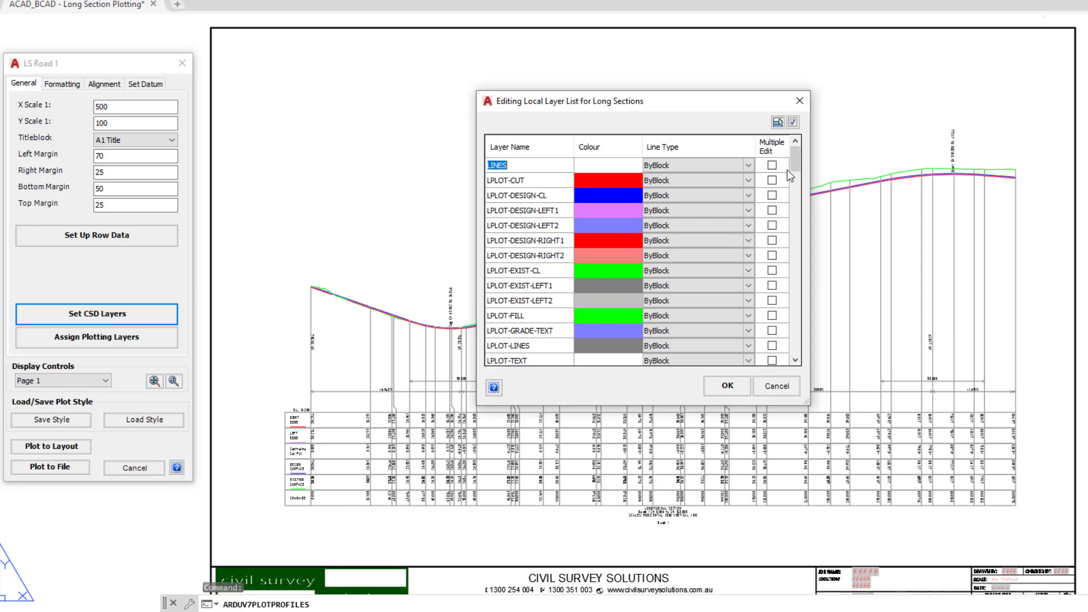
{"action": "scroll", "scroll_direction": "down", "scroll_amount": 3}
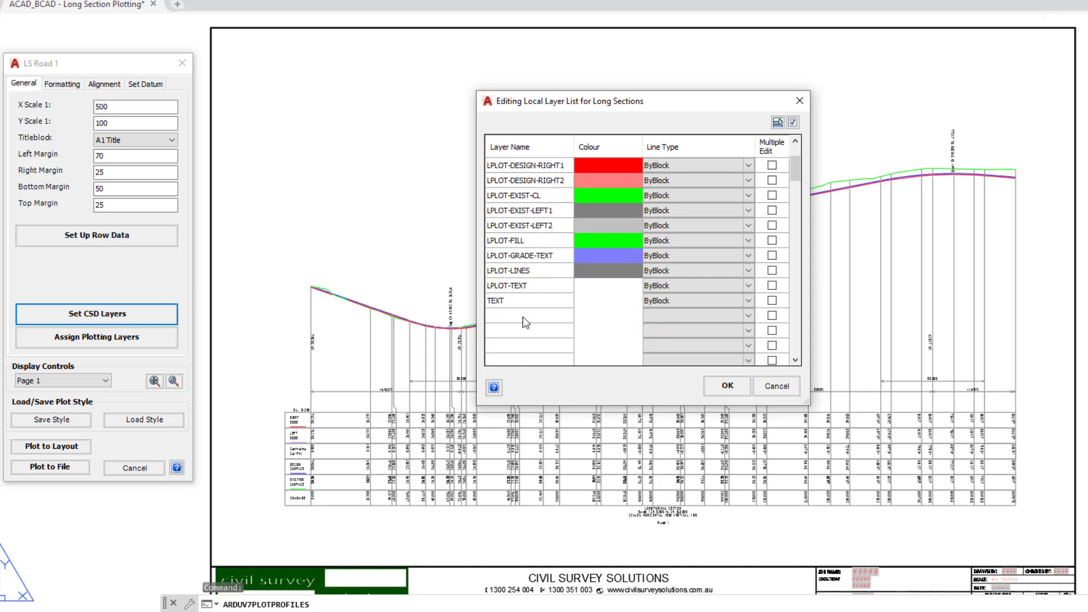
{"action": "mouse_move", "coordinate": [528, 323]}
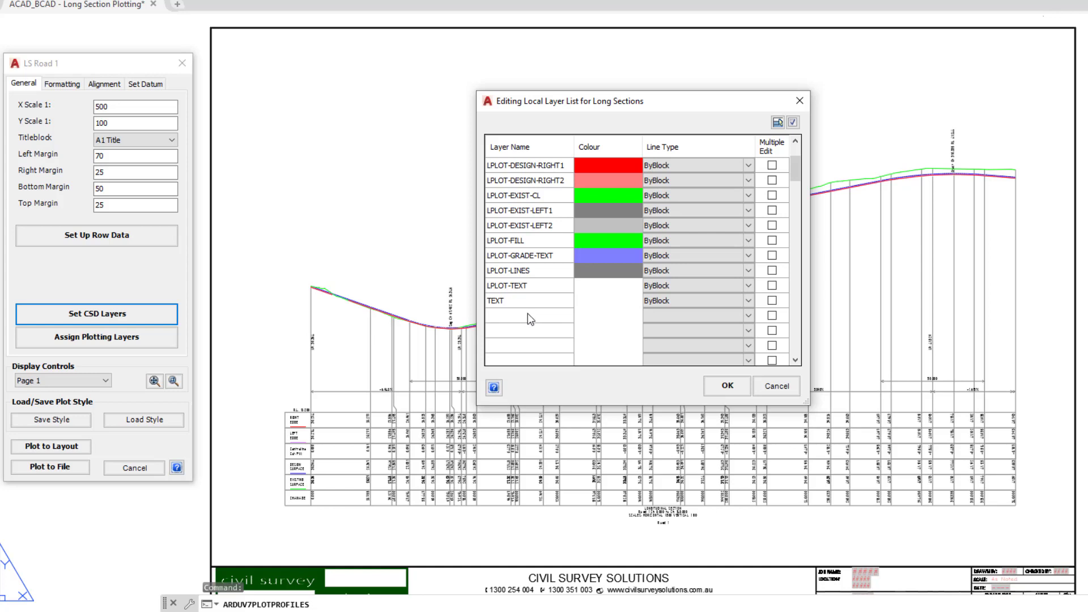
{"action": "mouse_move", "coordinate": [529, 321]}
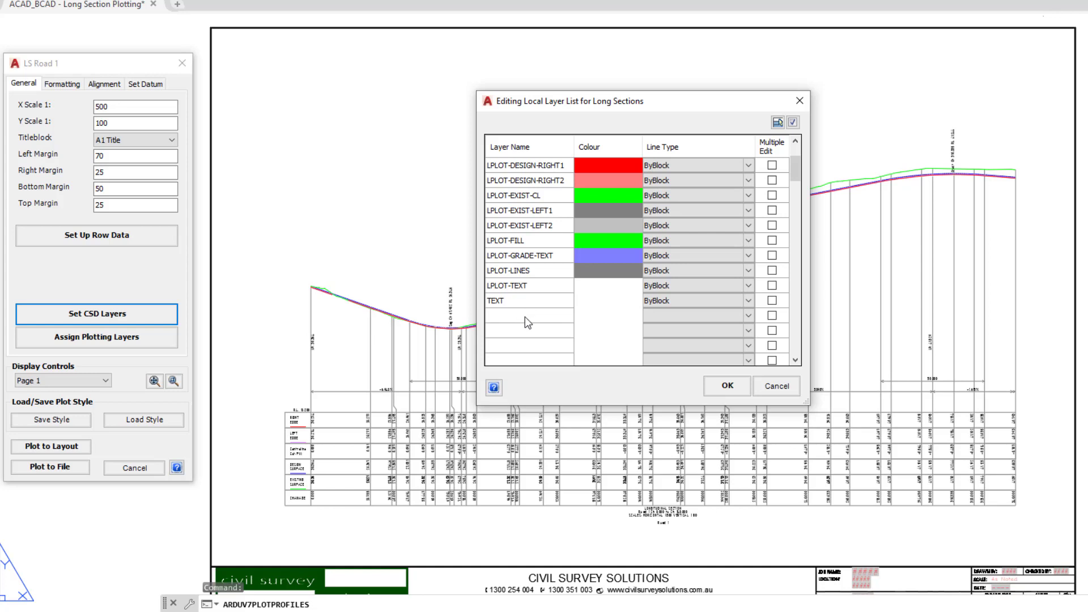
{"action": "mouse_move", "coordinate": [543, 324]}
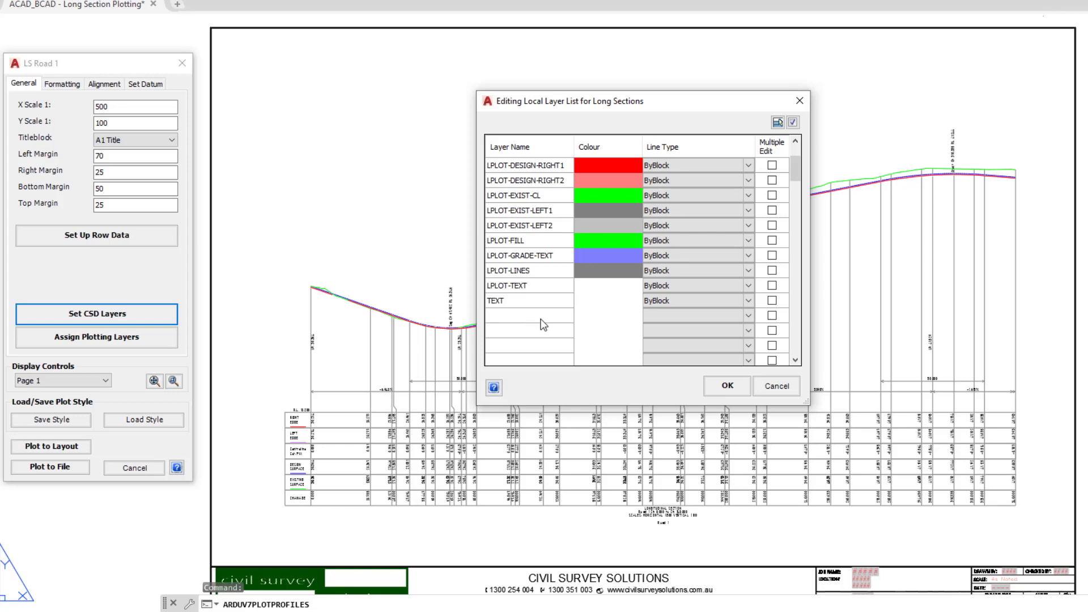
{"action": "mouse_move", "coordinate": [563, 318]}
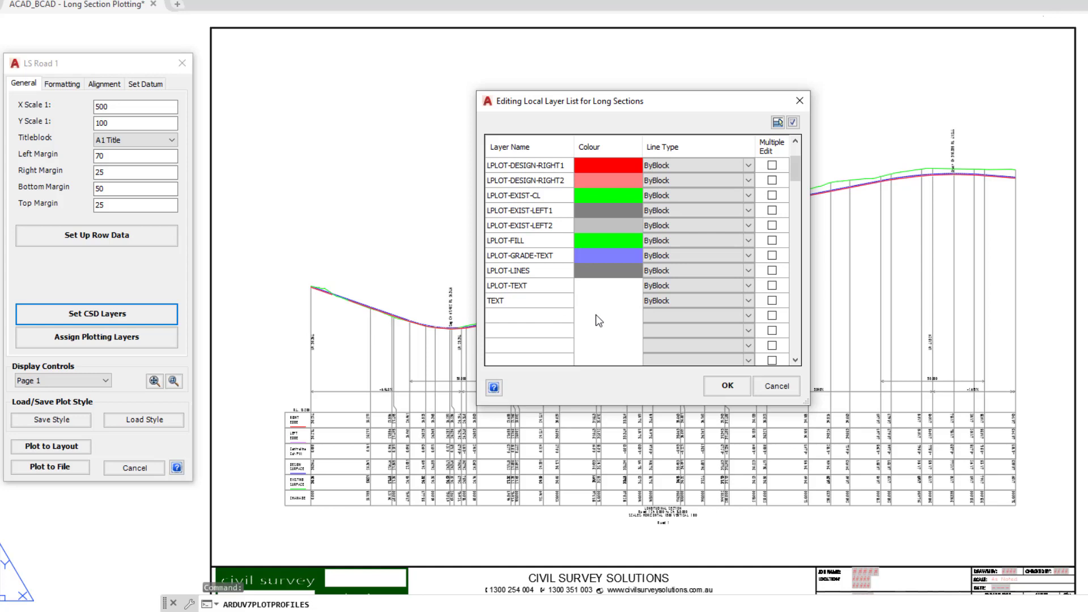
{"action": "left_click", "coordinate": [694, 316]}
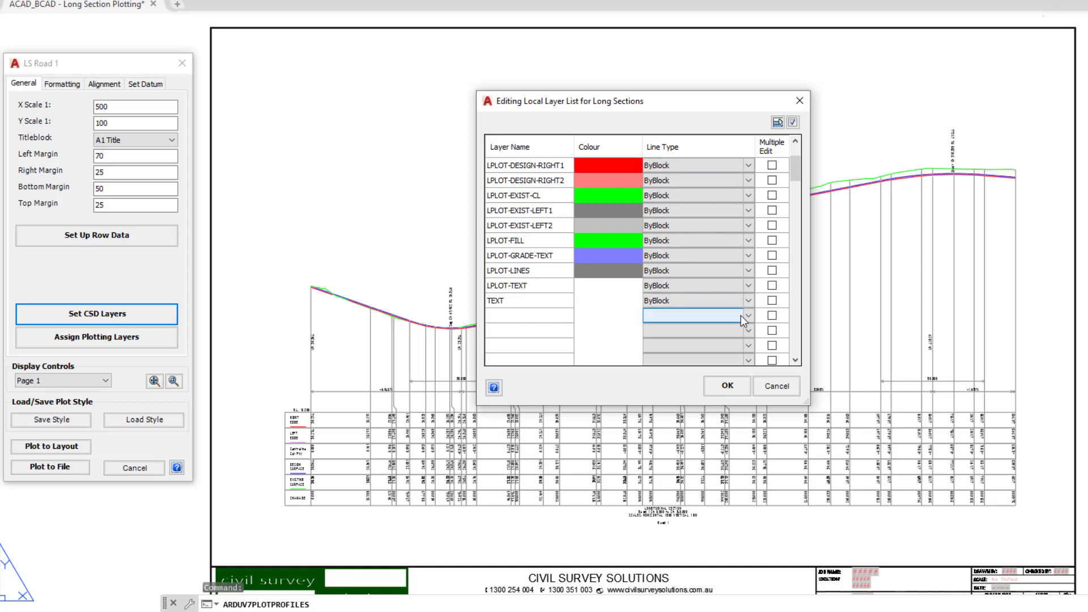
{"action": "left_click", "coordinate": [748, 315]}
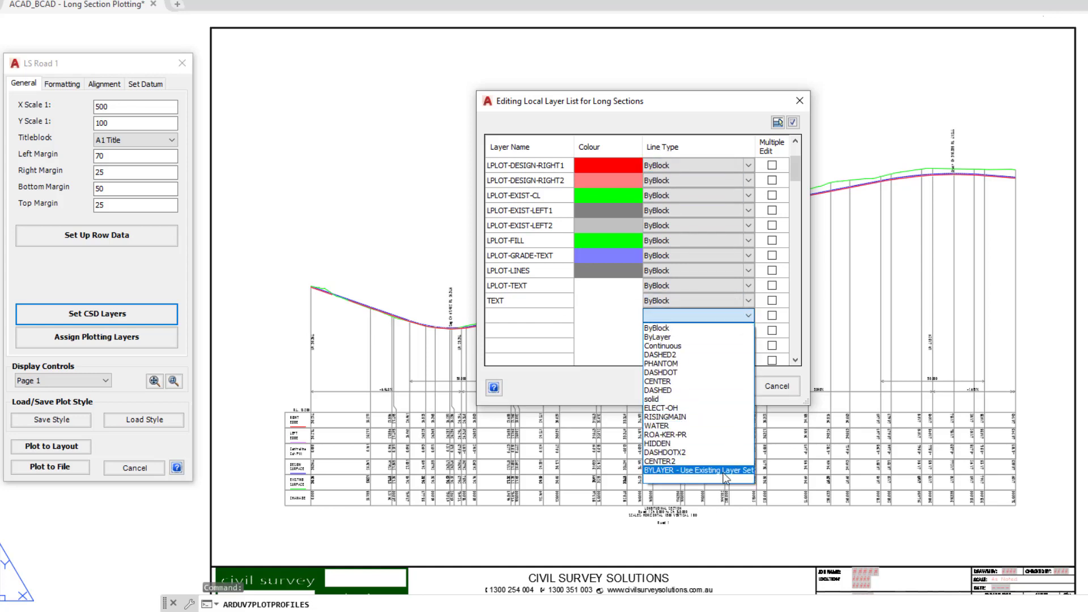
{"action": "mouse_move", "coordinate": [726, 477]}
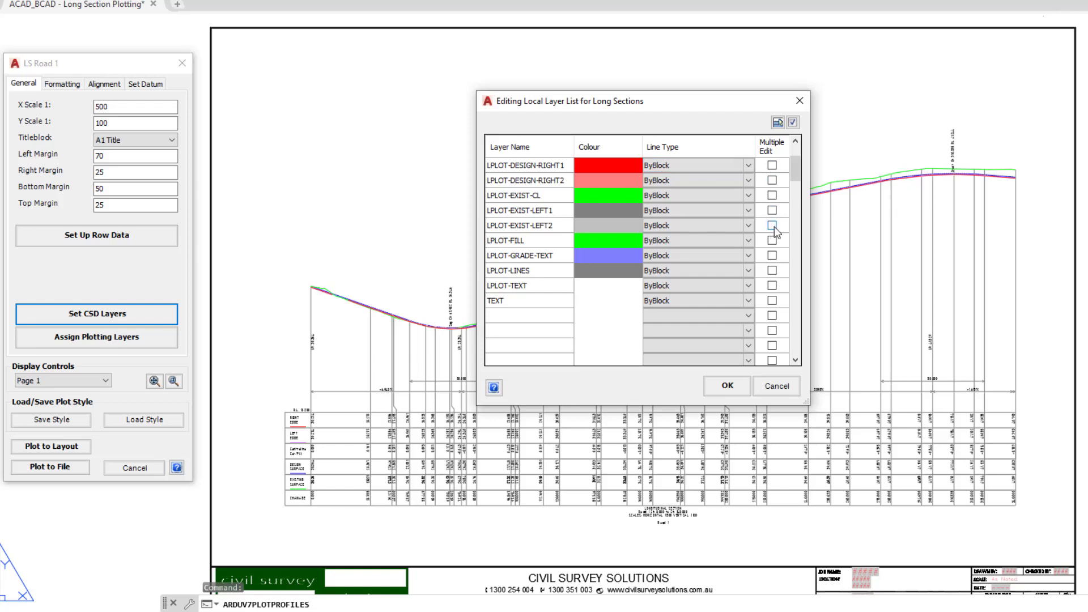
{"action": "mouse_move", "coordinate": [727, 386]}
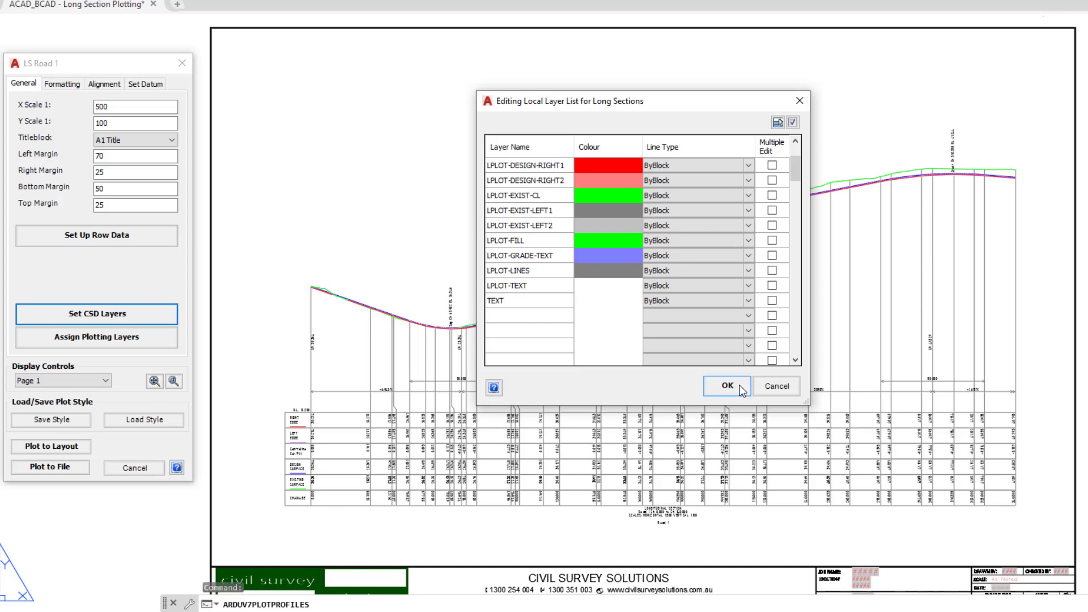
{"action": "left_click", "coordinate": [727, 386]}
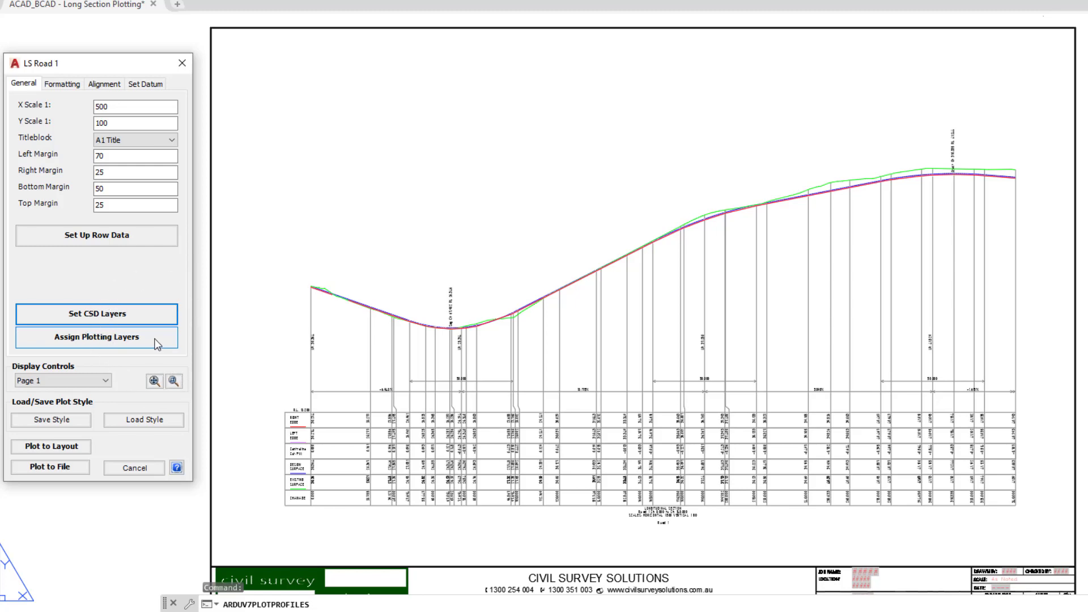
Set the Default item's plotting font to Standard in the plotting preferences.
{"action": "left_click", "coordinate": [97, 337]}
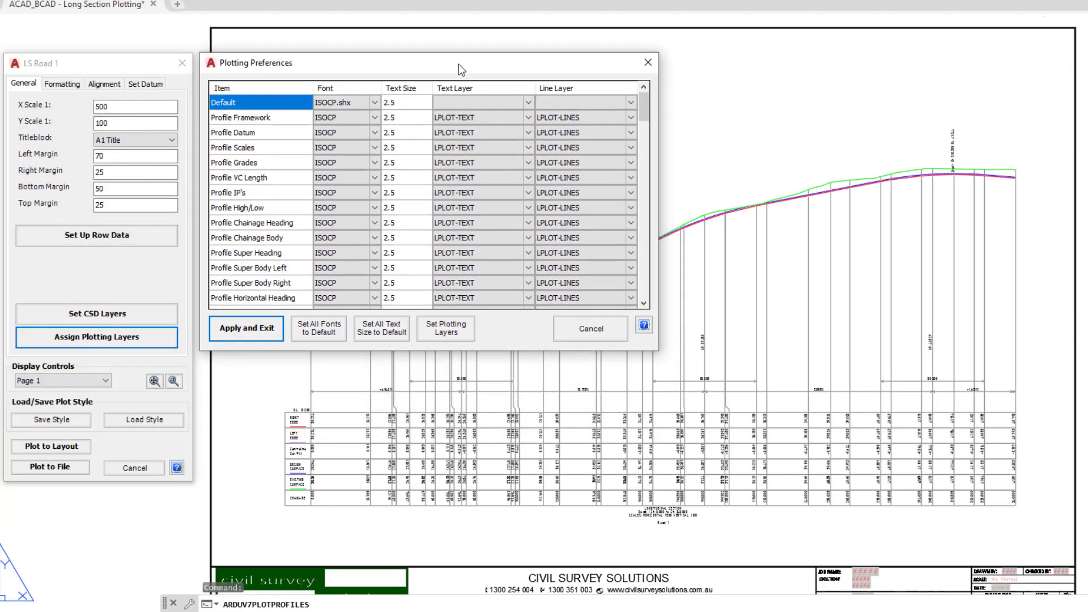
{"action": "mouse_move", "coordinate": [283, 155]}
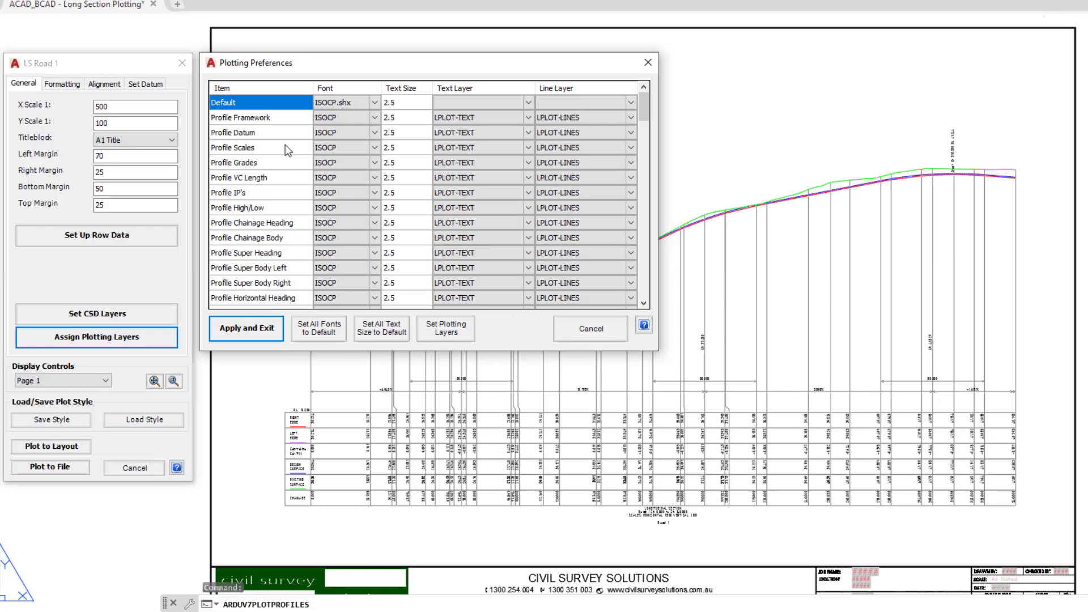
{"action": "mouse_move", "coordinate": [285, 150]}
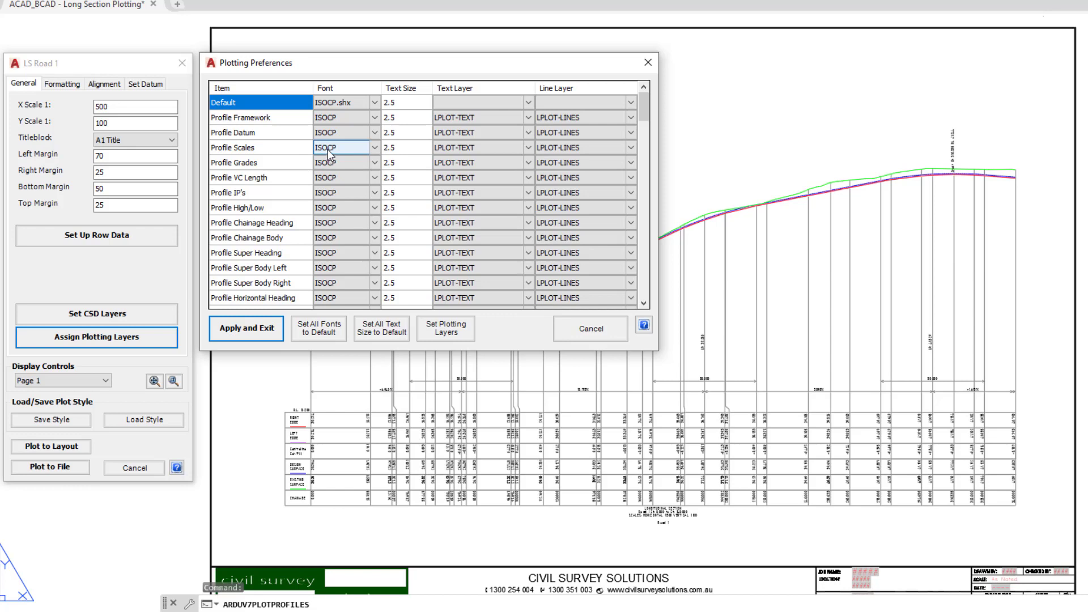
{"action": "scroll", "scroll_direction": "down", "scroll_amount": 3}
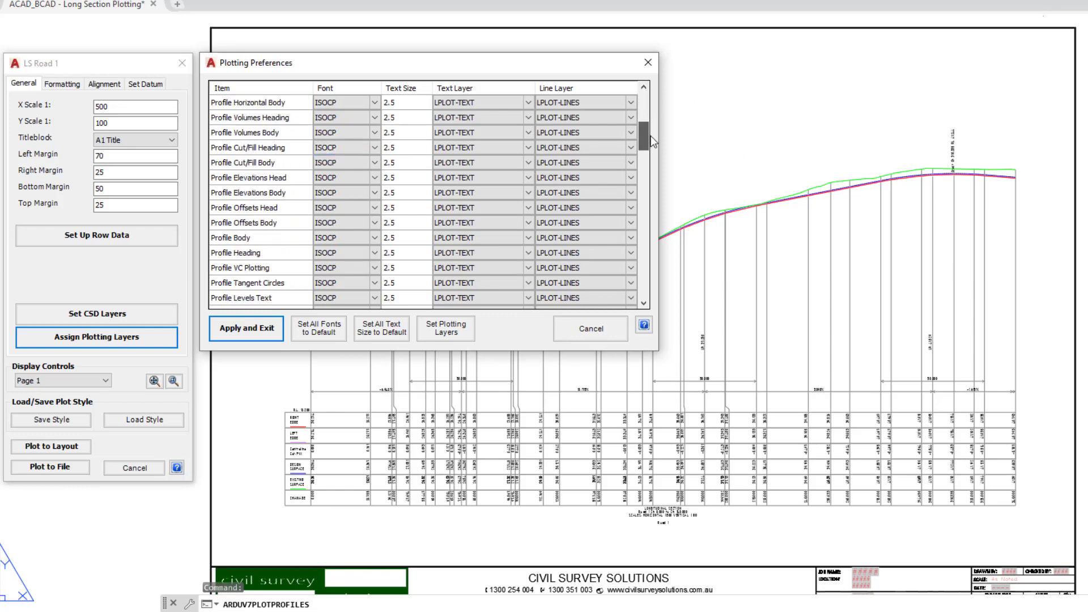
{"action": "scroll", "scroll_direction": "down", "scroll_amount": 3}
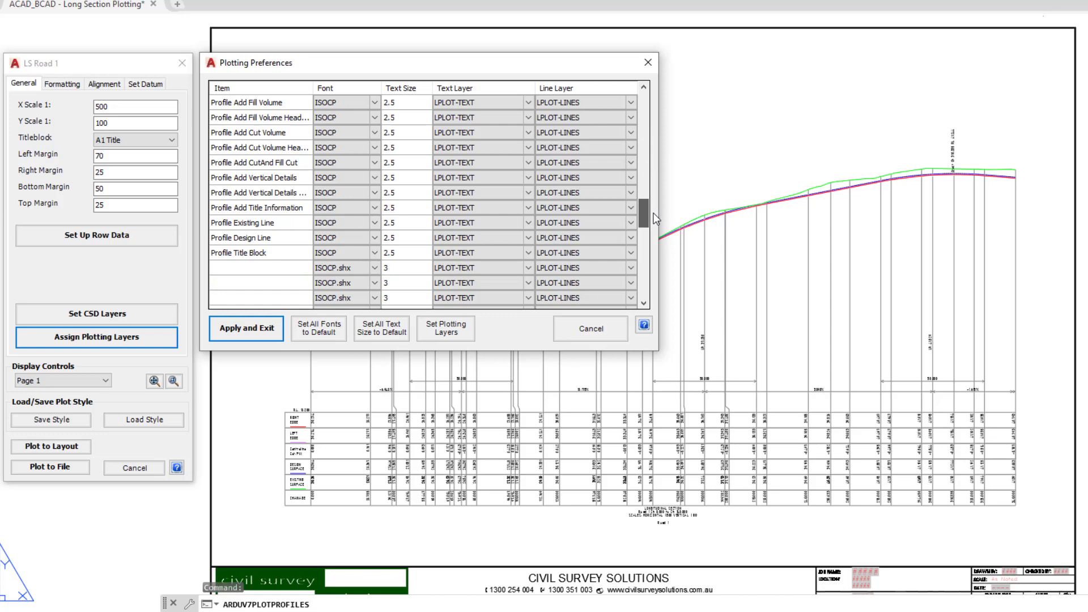
{"action": "scroll", "scroll_direction": "up", "scroll_amount": 3}
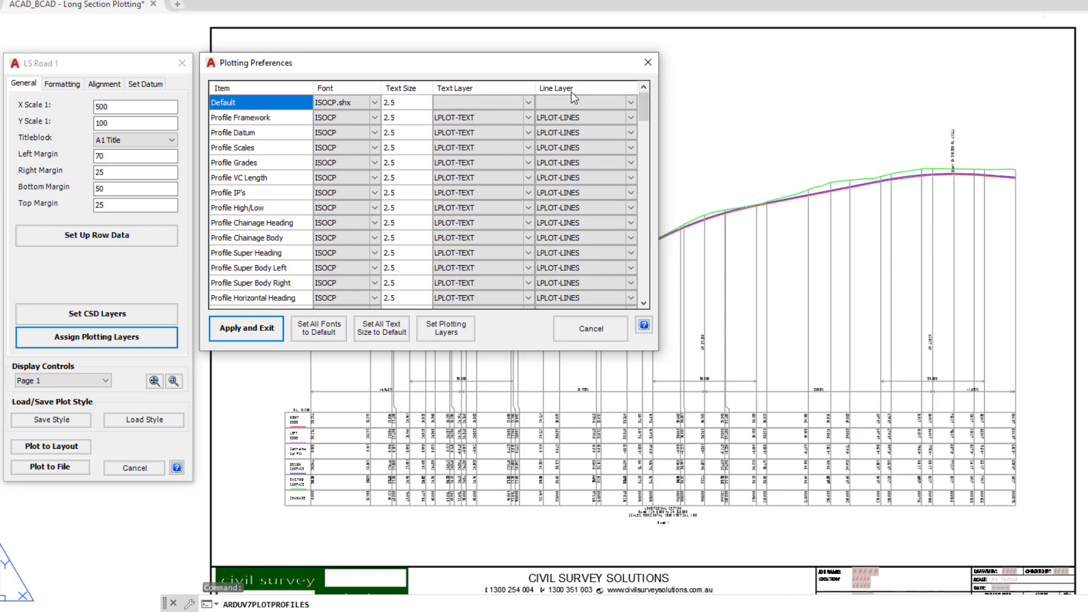
{"action": "mouse_move", "coordinate": [587, 71]}
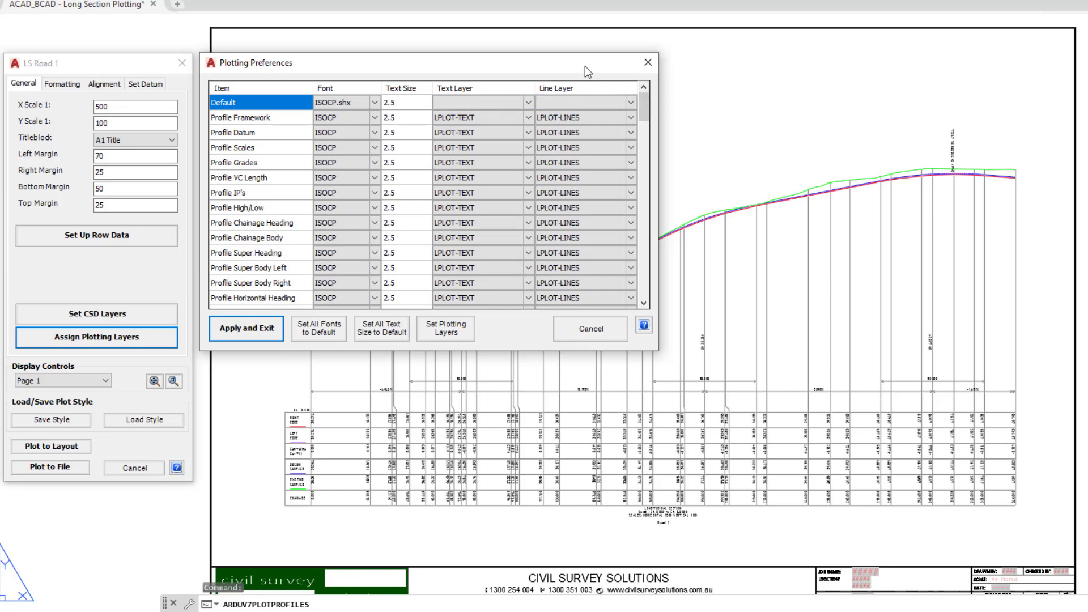
{"action": "mouse_move", "coordinate": [423, 52]}
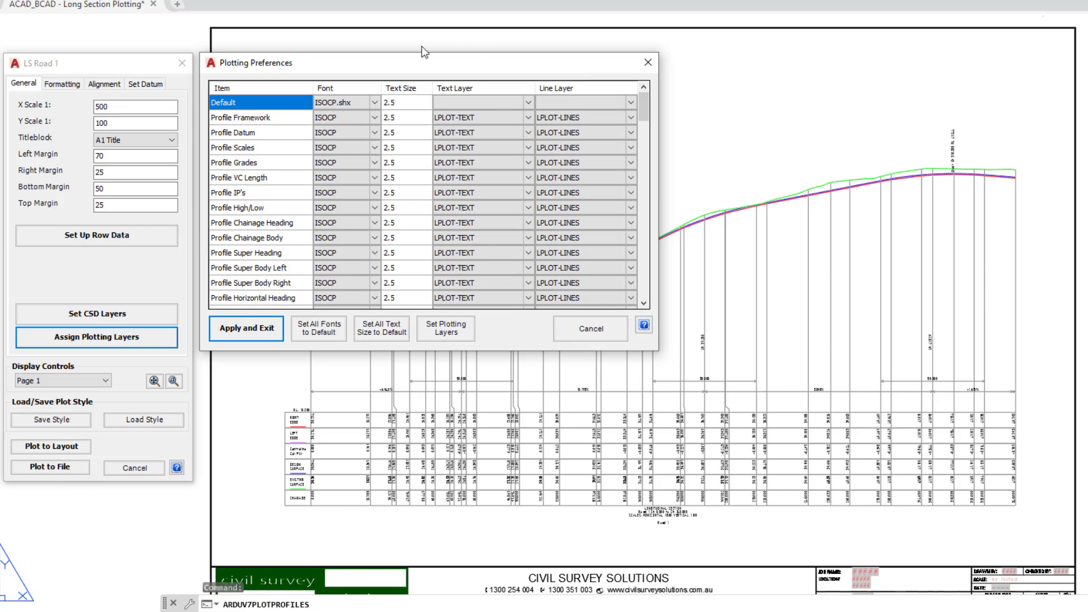
{"action": "left_click", "coordinate": [373, 102]}
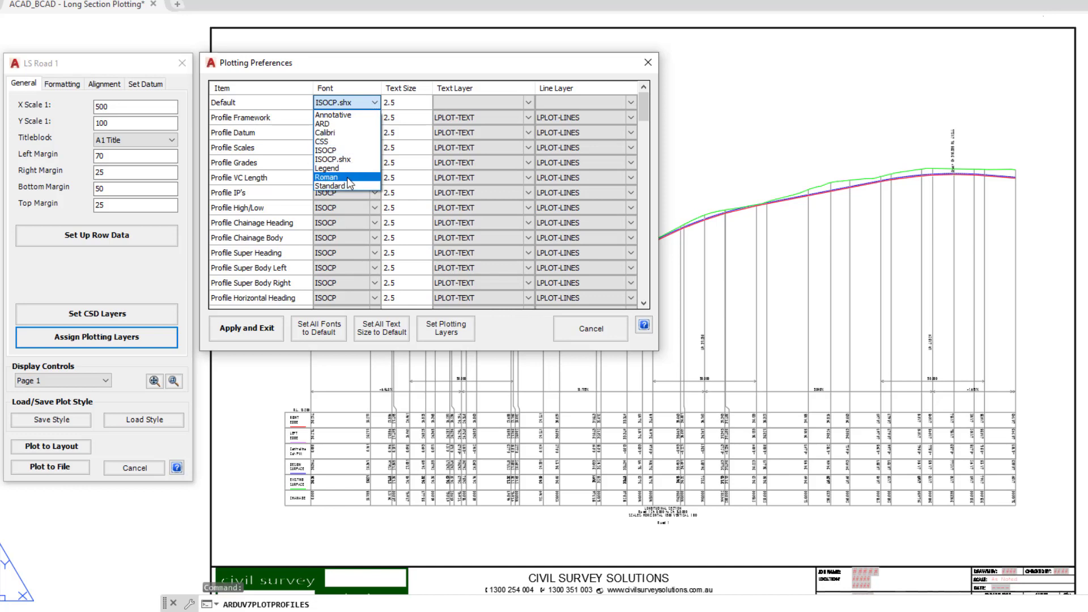
{"action": "left_click", "coordinate": [332, 185]}
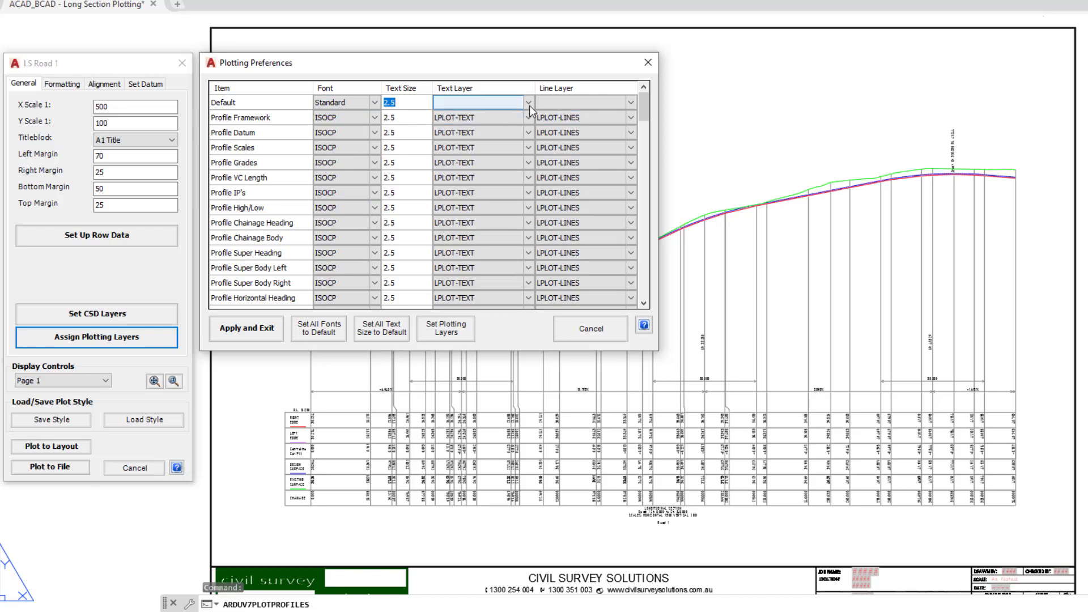
Leave Default layers unset, apply the Standard font to all items, and save.
{"action": "left_click", "coordinate": [526, 103]}
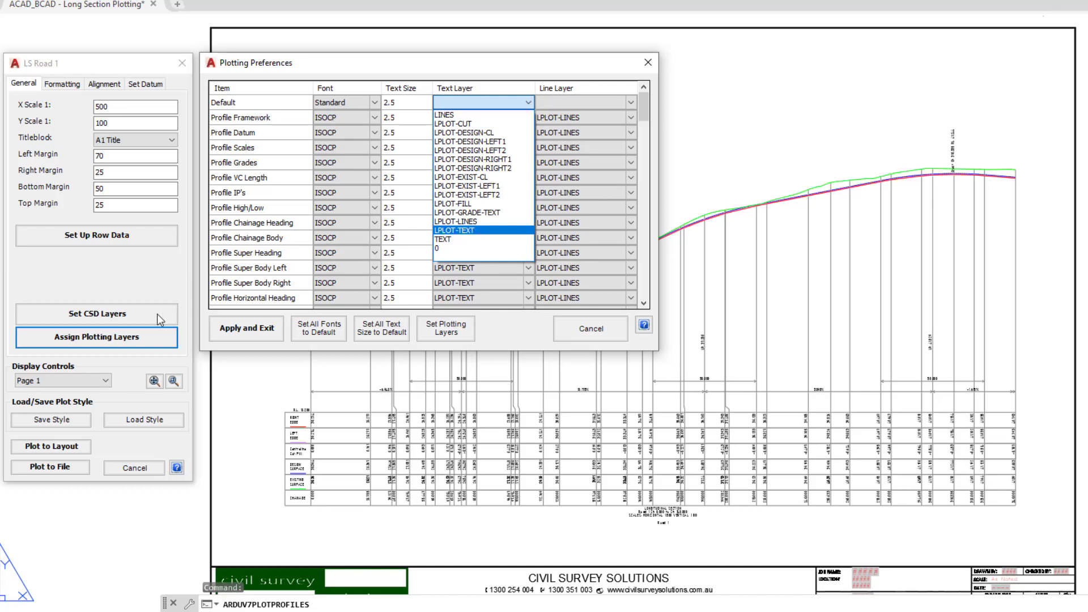
{"action": "mouse_move", "coordinate": [504, 260]}
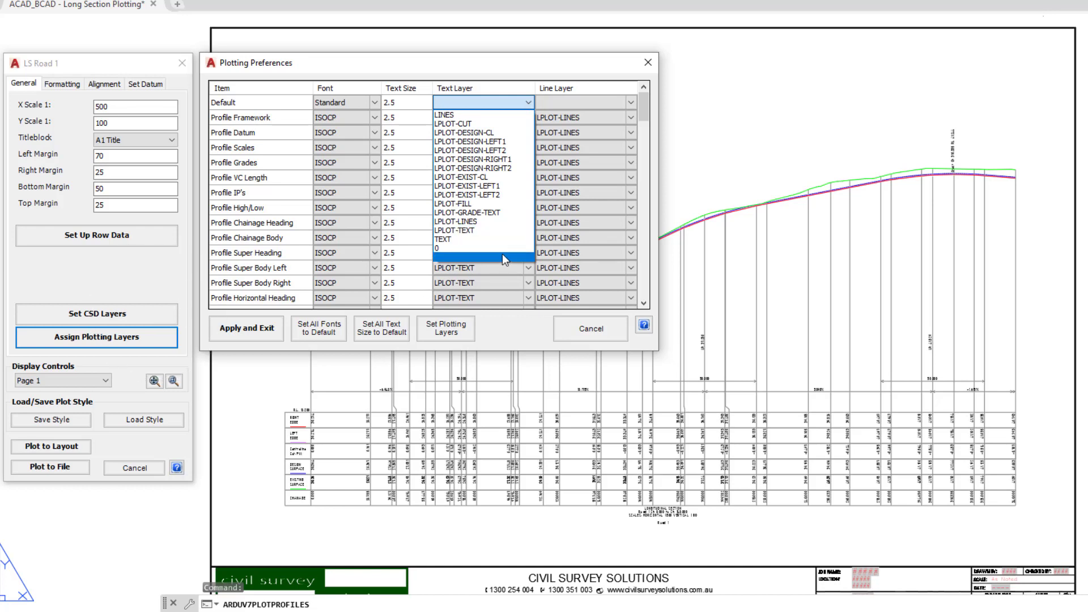
{"action": "mouse_move", "coordinate": [486, 123]}
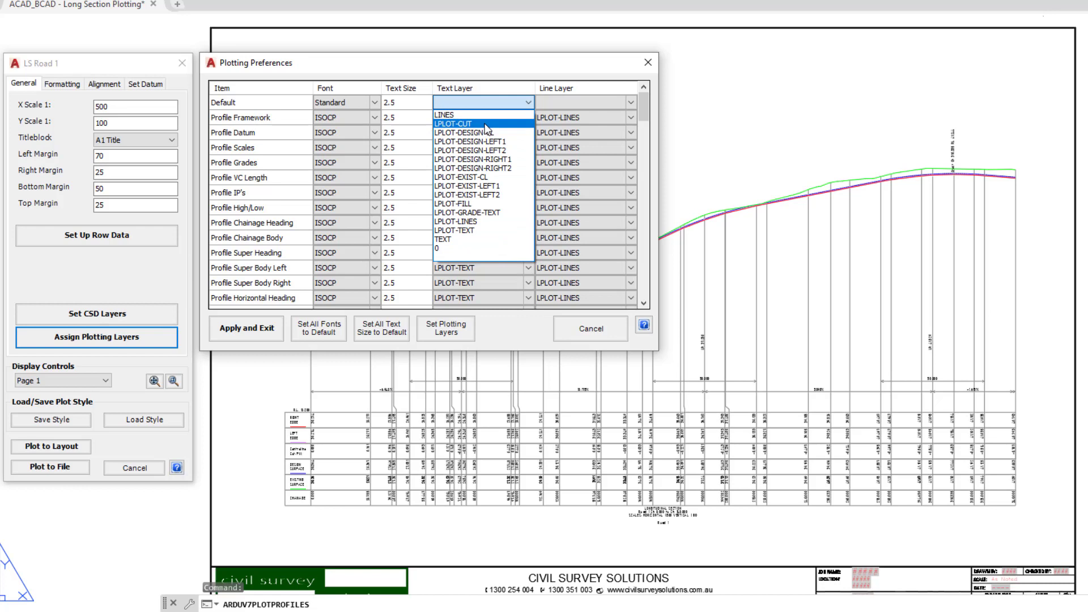
{"action": "left_click", "coordinate": [630, 102]}
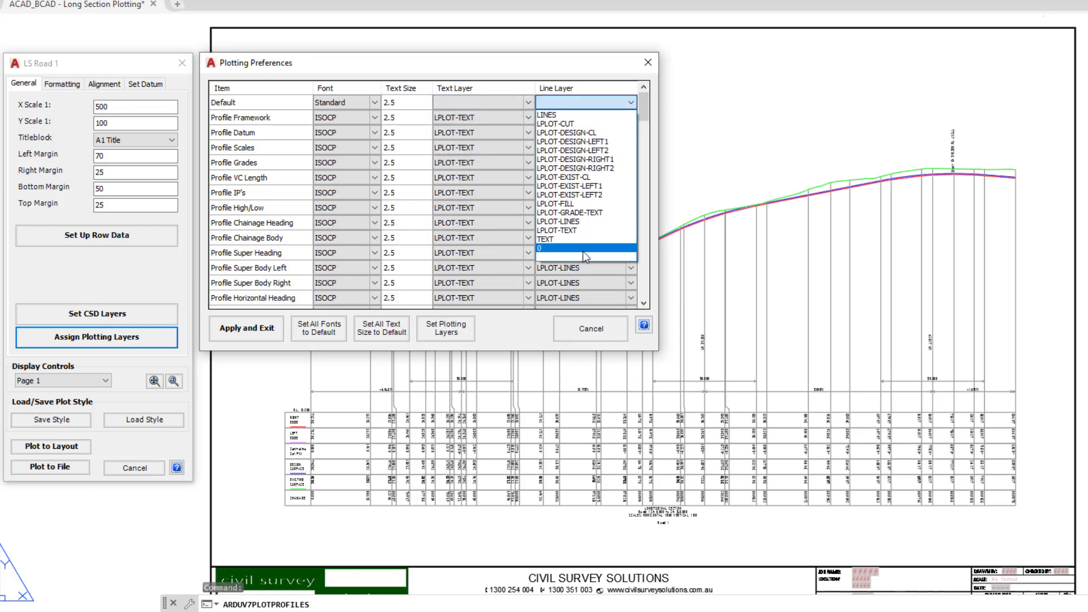
{"action": "left_click", "coordinate": [584, 248]}
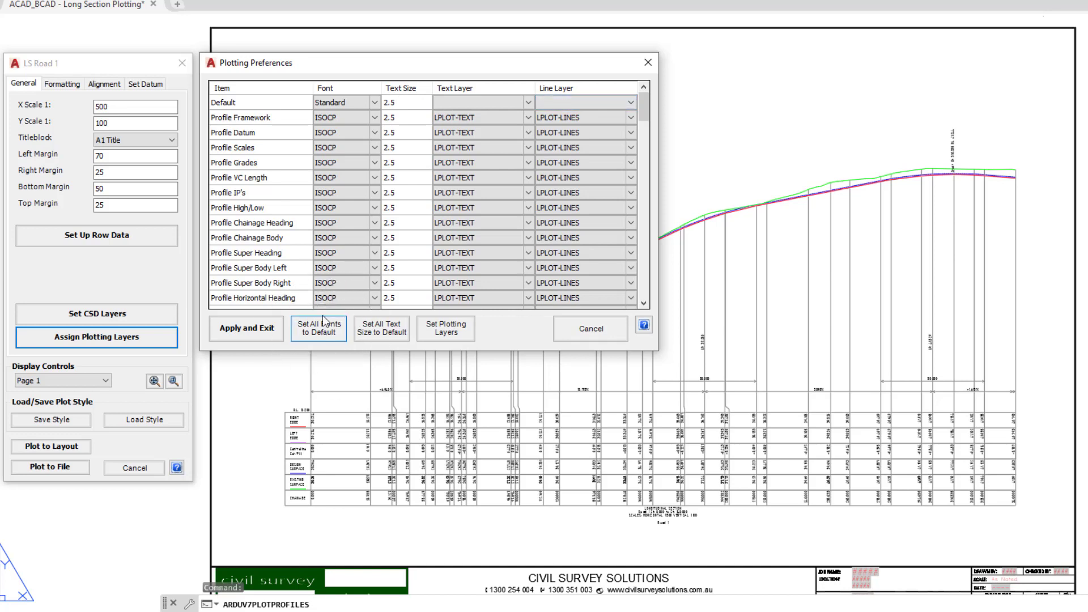
{"action": "left_click", "coordinate": [339, 102]}
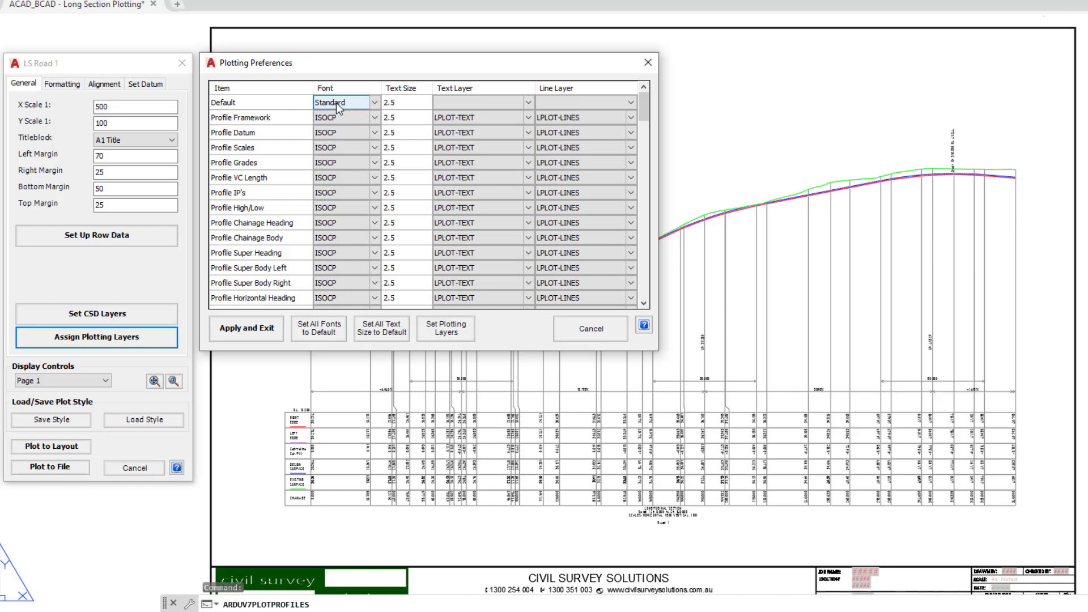
{"action": "left_click", "coordinate": [319, 329]}
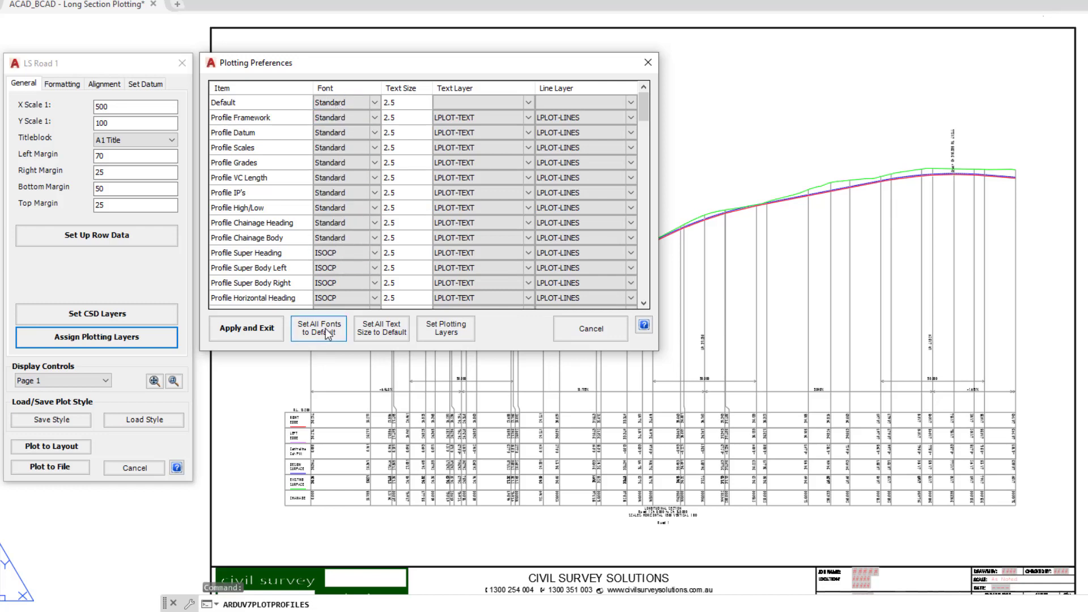
{"action": "left_click", "coordinate": [318, 328]}
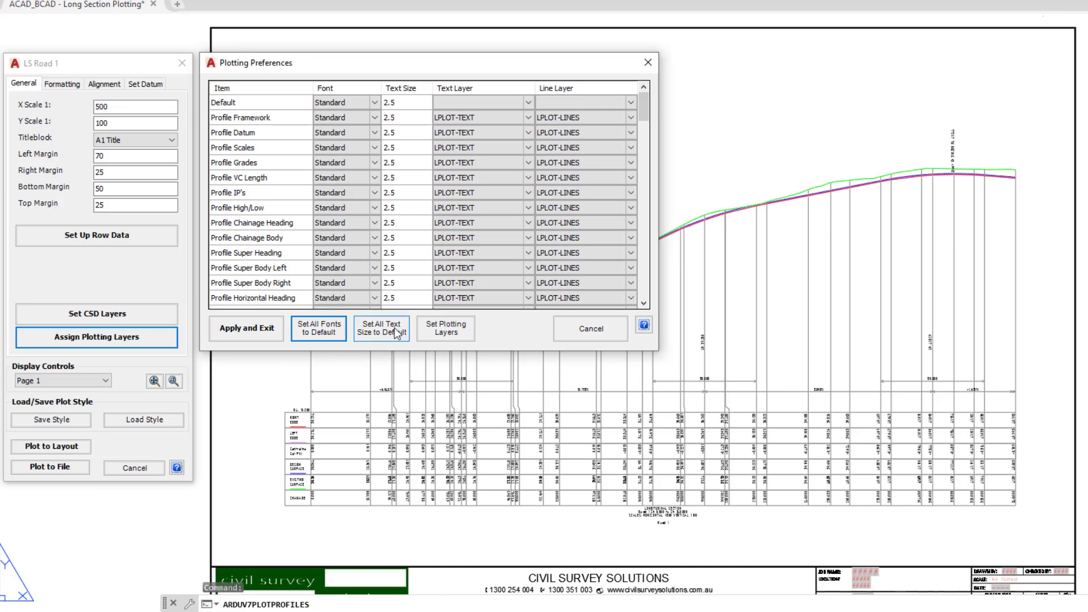
{"action": "mouse_move", "coordinate": [445, 328]}
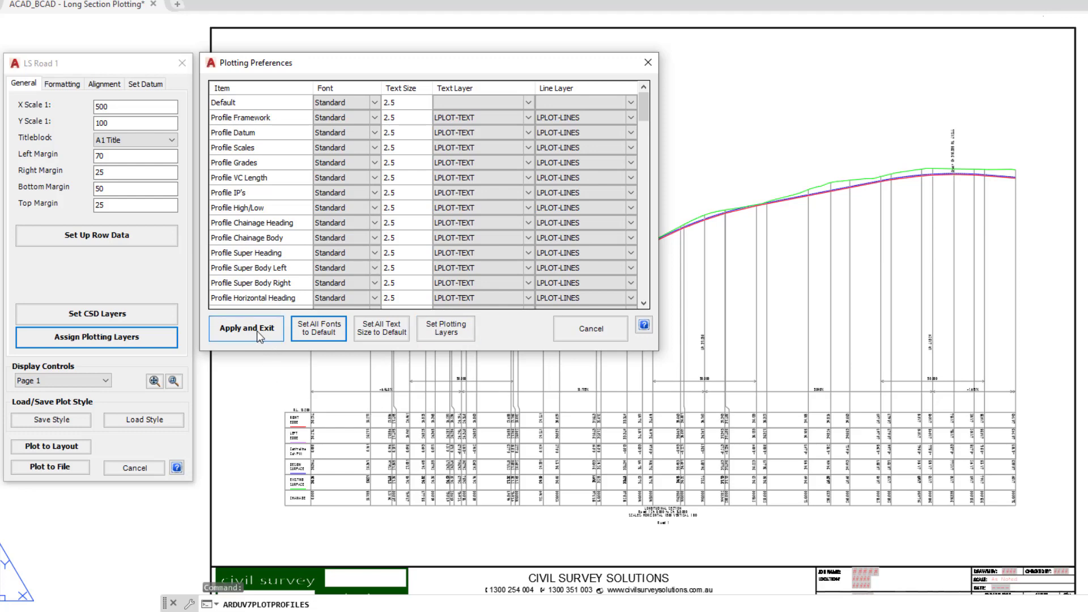
{"action": "left_click", "coordinate": [246, 328]}
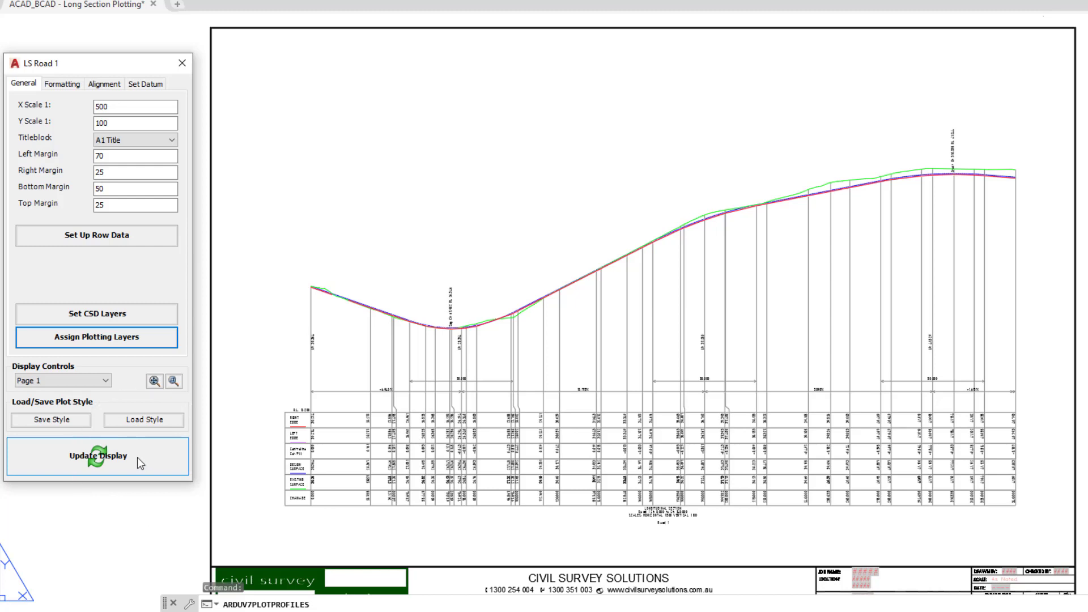
Redraw the long section preview to show labels and table in Standard font.
{"action": "left_click", "coordinate": [97, 456]}
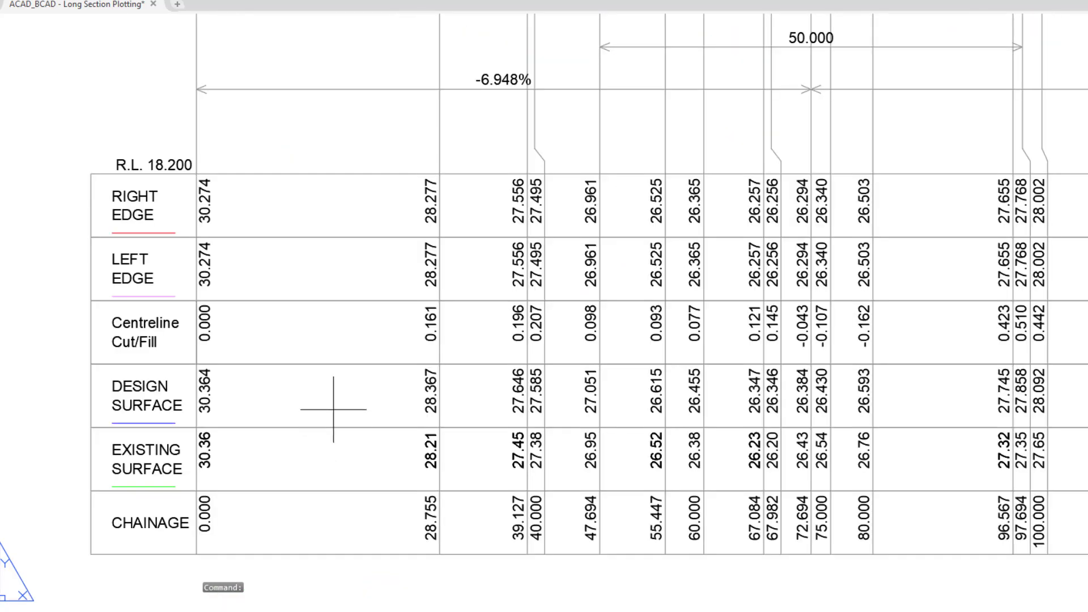
{"action": "mouse_move", "coordinate": [322, 381]}
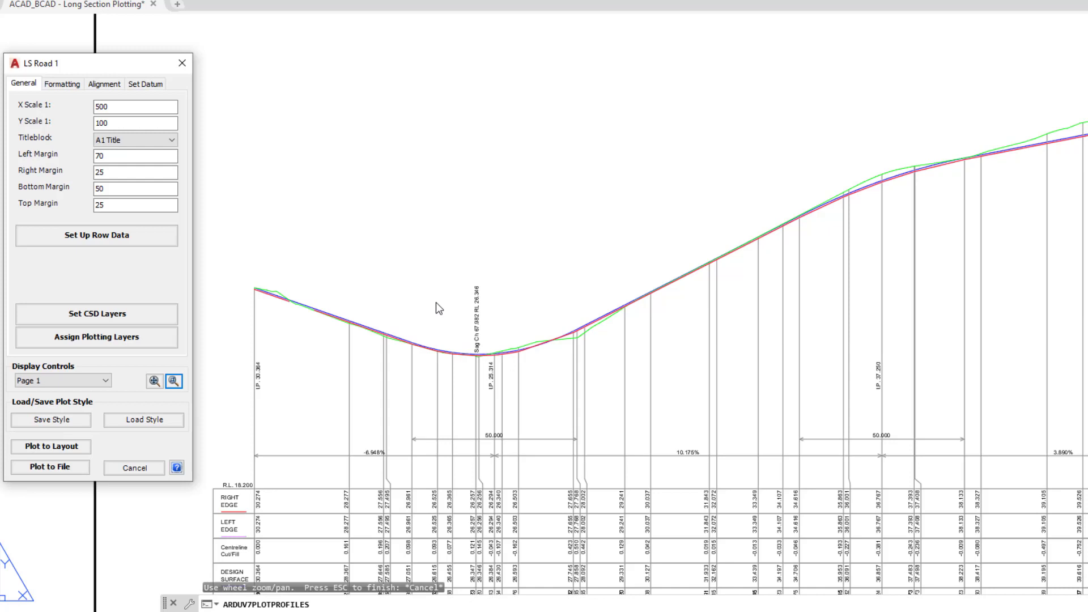
{"action": "mouse_move", "coordinate": [61, 285]}
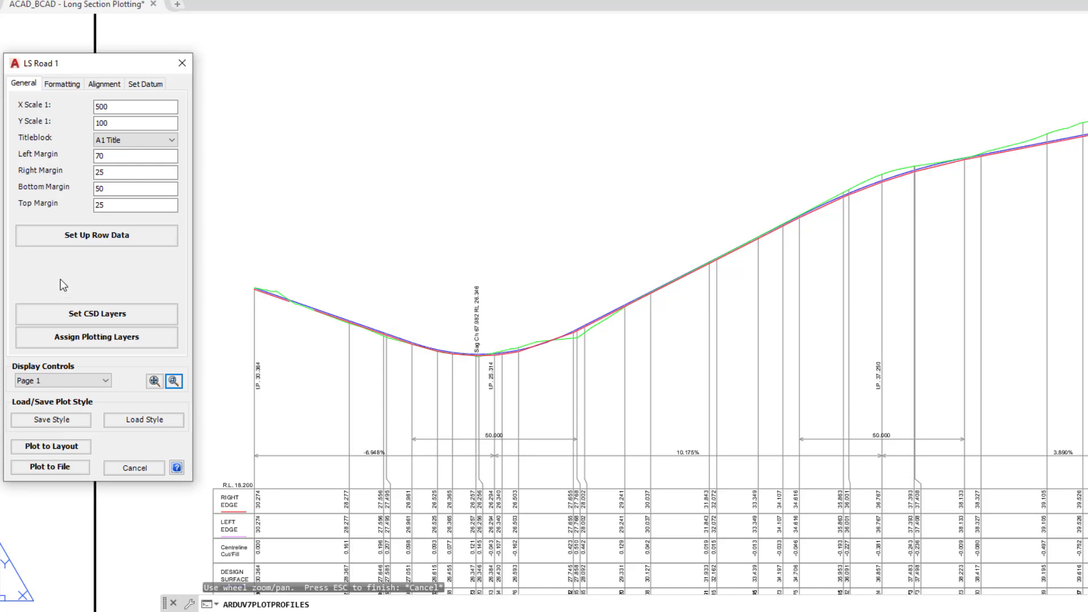
{"action": "mouse_move", "coordinate": [87, 265]}
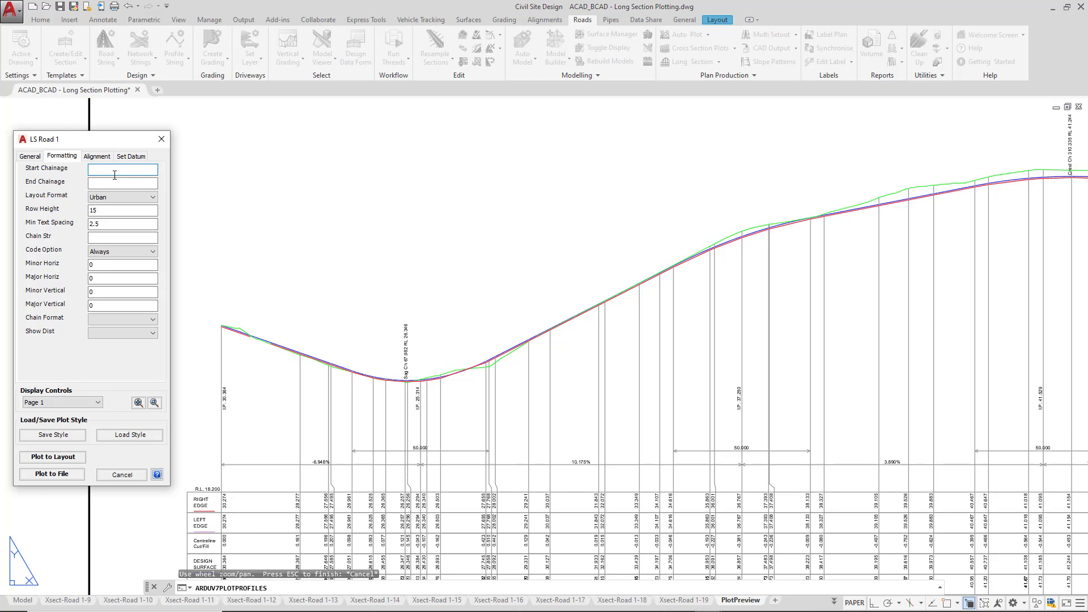
Set start chainage 0 and end chainage 100.
{"action": "type", "text": "0"}
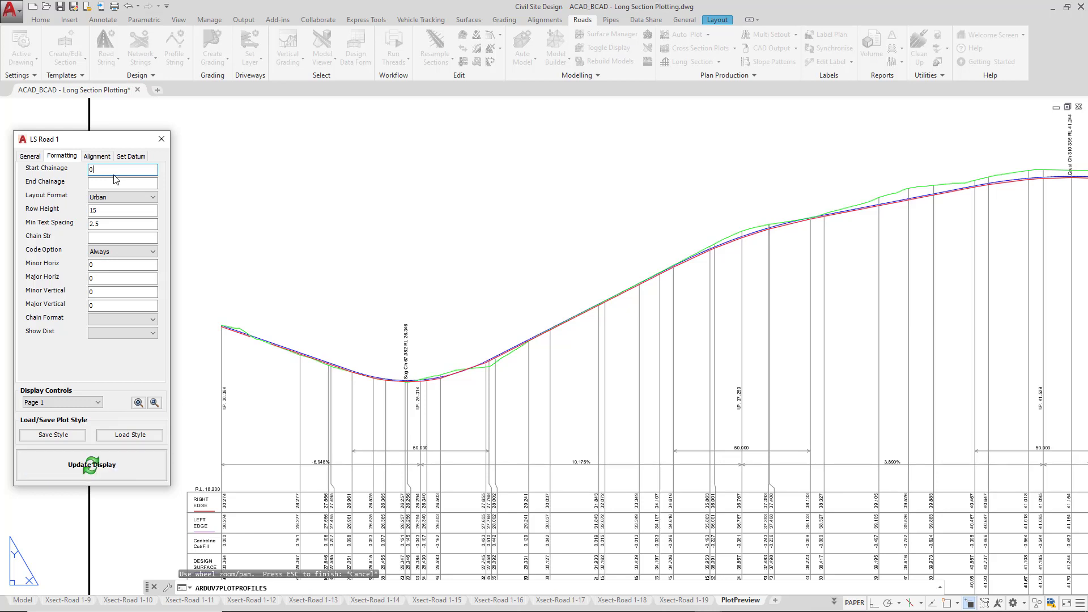
{"action": "left_click", "coordinate": [123, 183]}
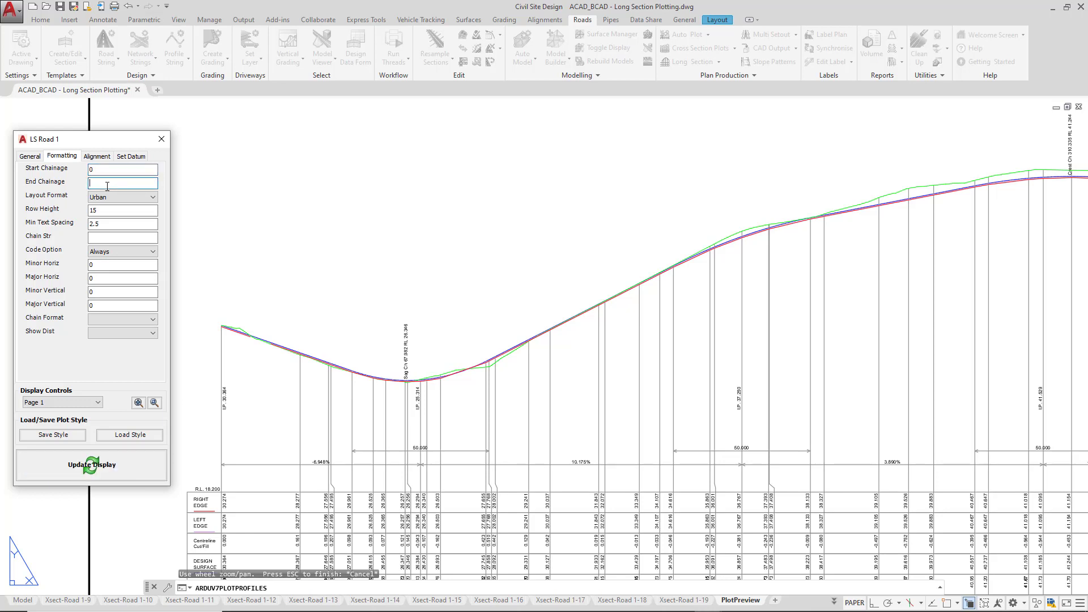
{"action": "type", "text": "100"}
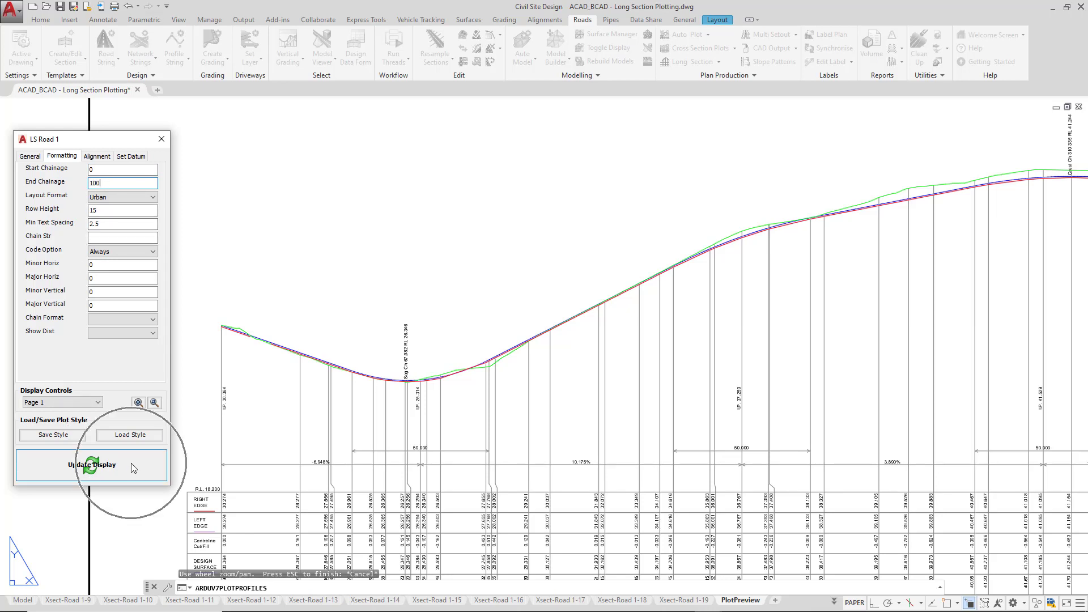
Zoom window into the previewed section and select the end chainage value to clear it.
{"action": "left_click", "coordinate": [92, 465]}
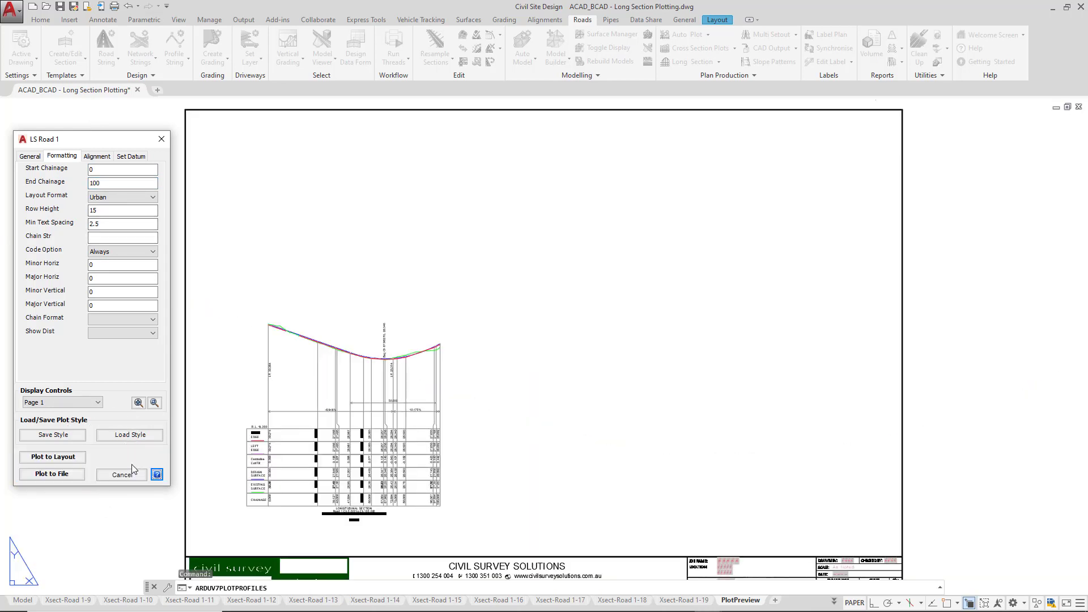
{"action": "mouse_move", "coordinate": [180, 442]}
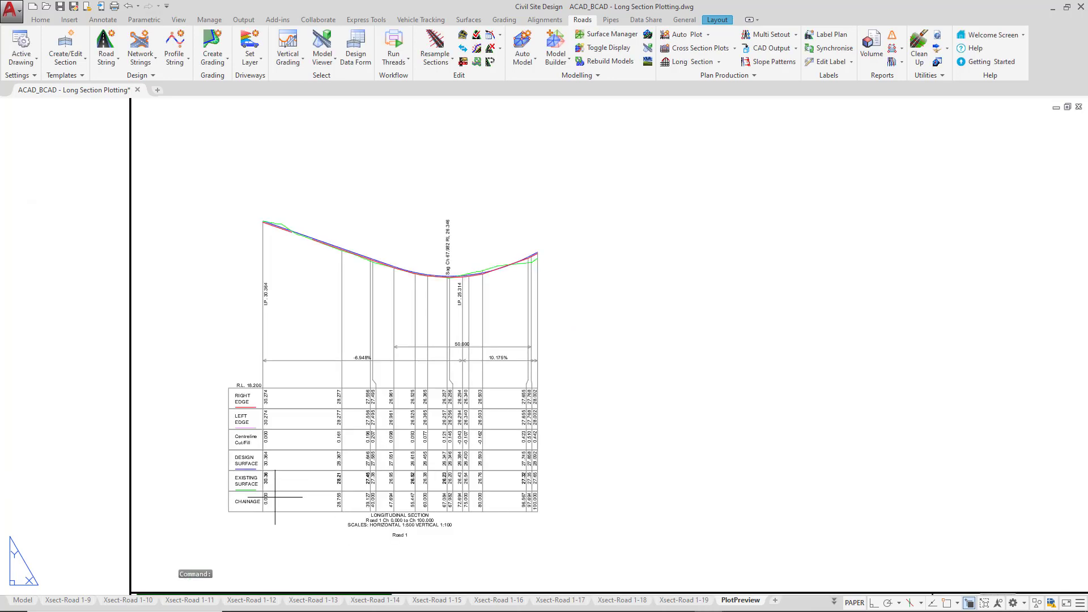
{"action": "left_click", "coordinate": [689, 62]}
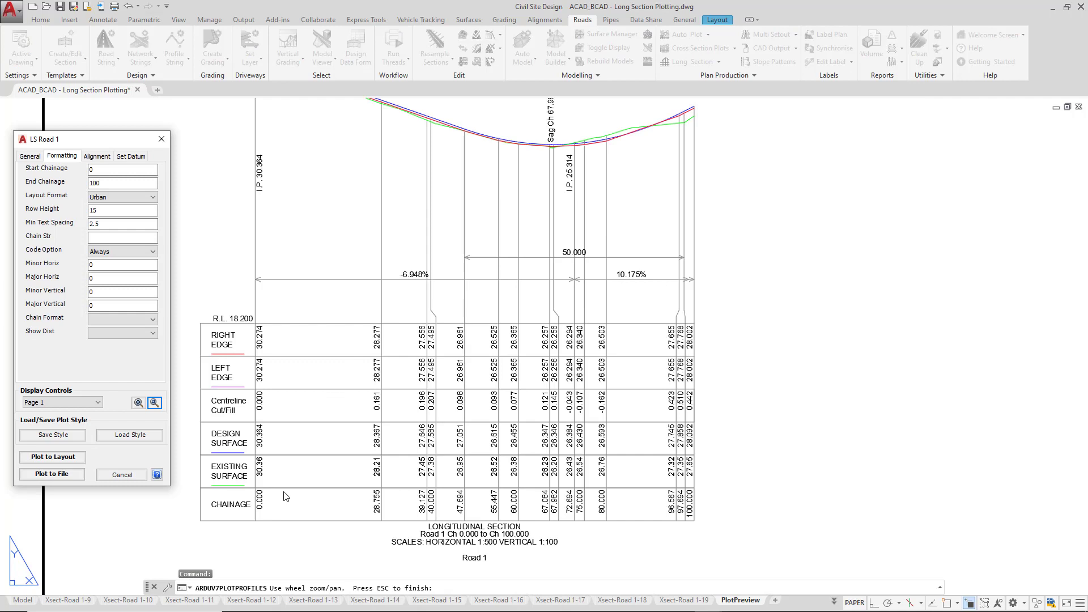
{"action": "triple_click", "coordinate": [122, 183]}
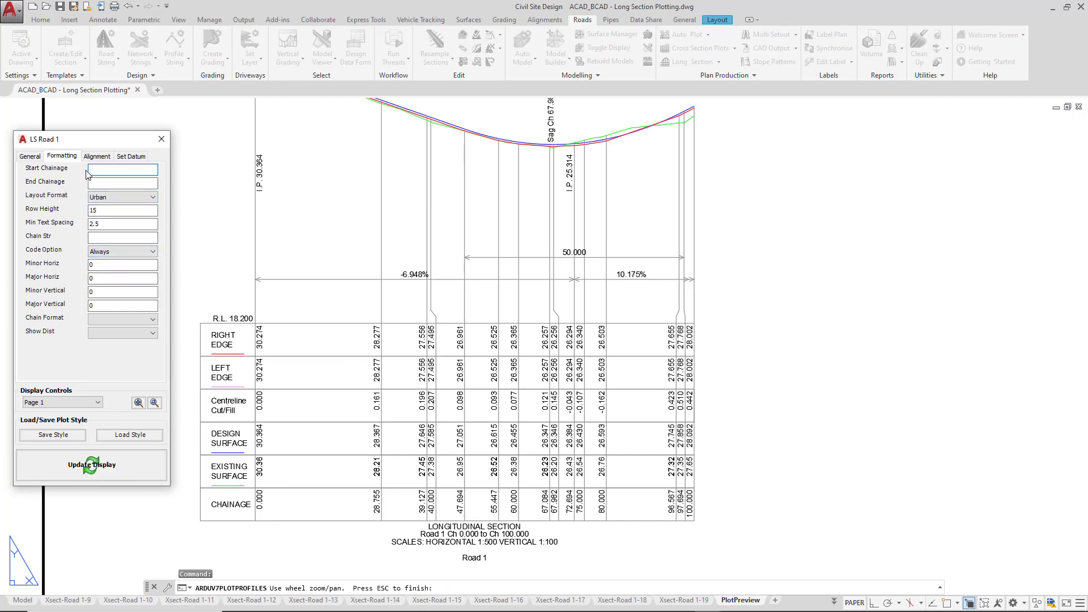
{"action": "left_click", "coordinate": [97, 156]}
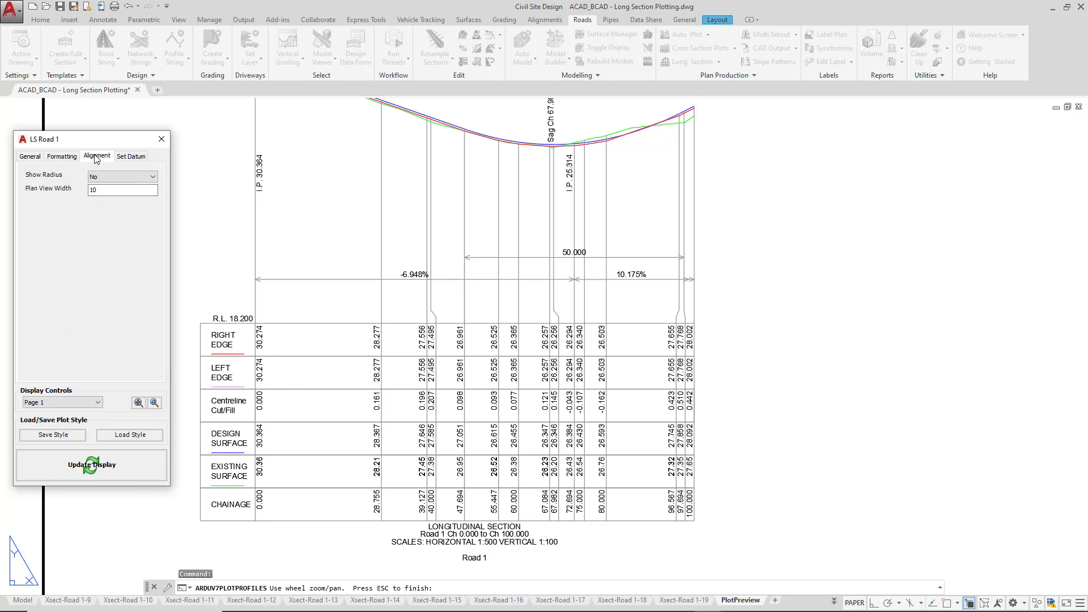
{"action": "mouse_move", "coordinate": [78, 174]}
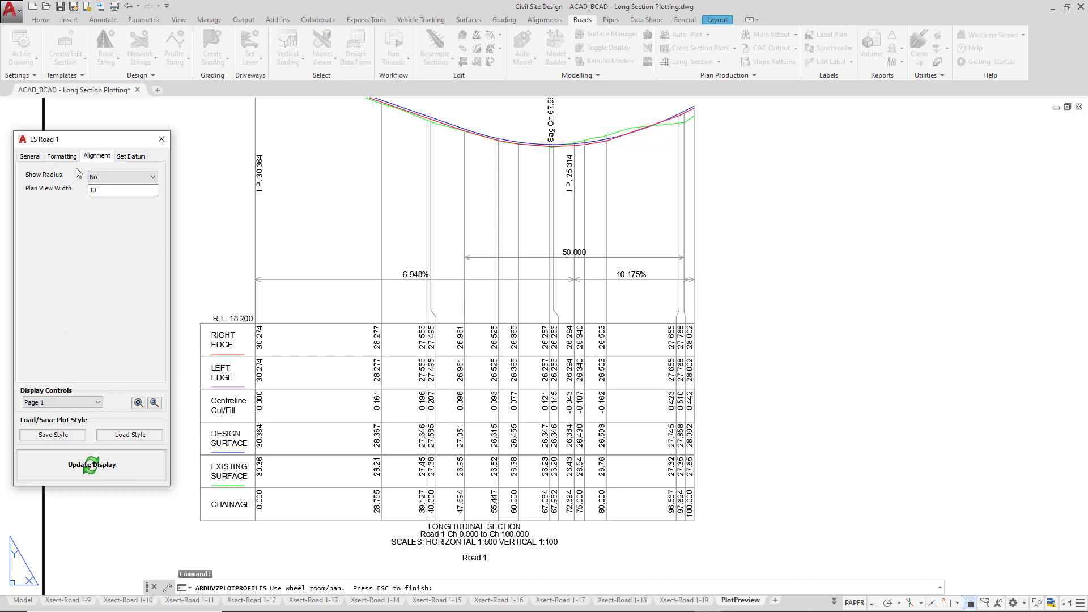
{"action": "mouse_move", "coordinate": [50, 186]}
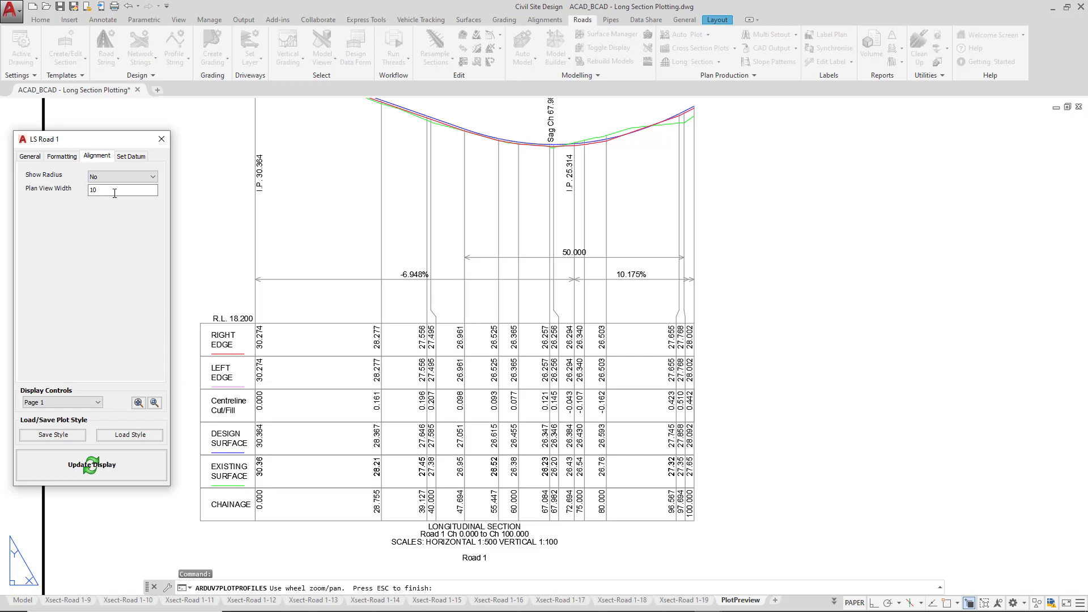
Check Show Radius and the plan view width on the Alignment tab, then view datum settings.
{"action": "triple_click", "coordinate": [123, 190]}
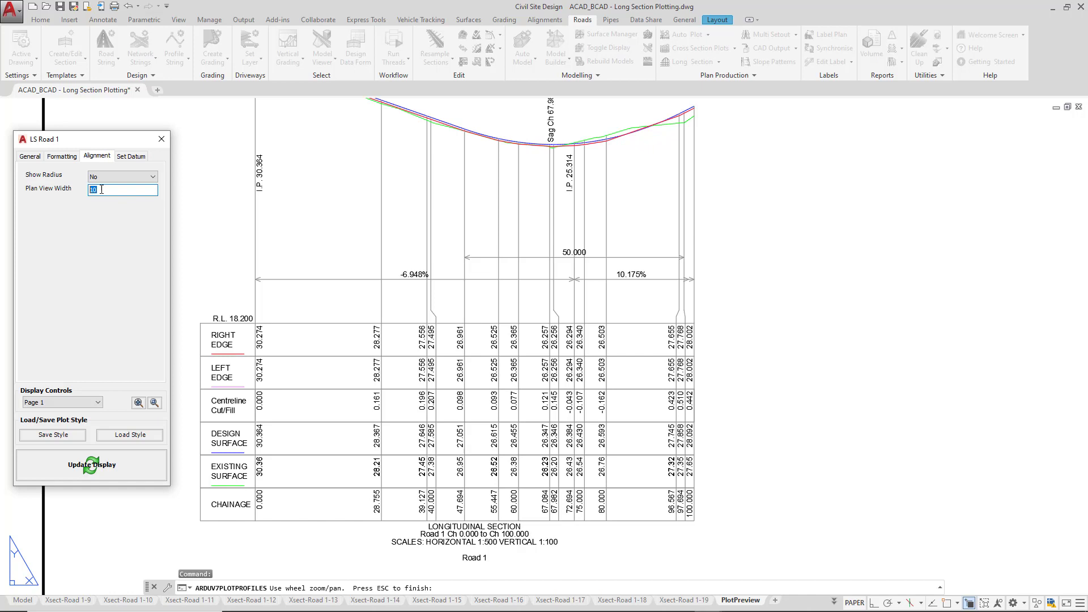
{"action": "left_click", "coordinate": [130, 155]}
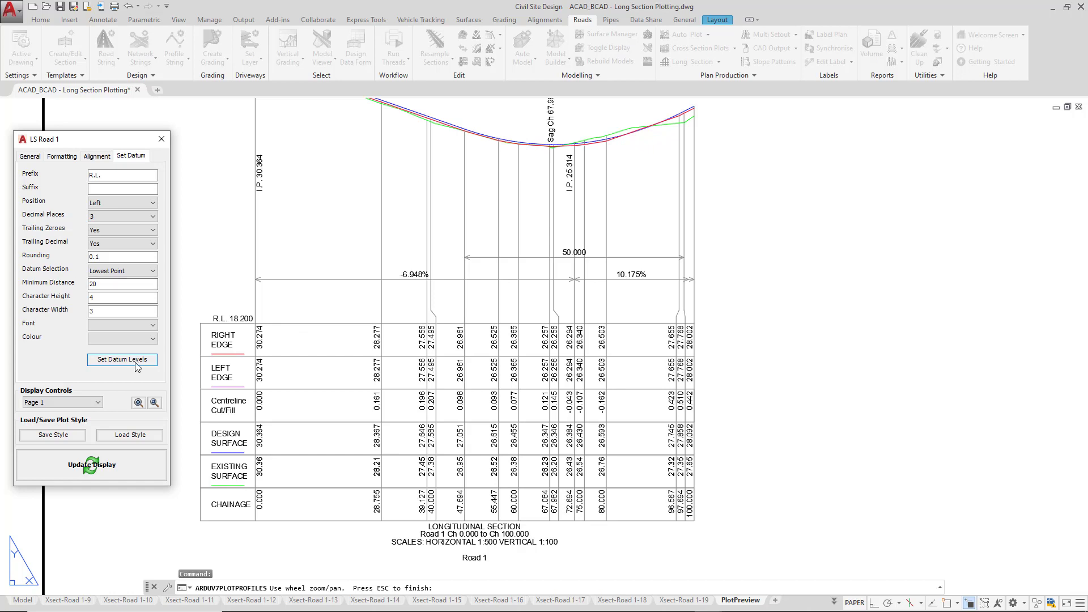
Enter datum levels 18 and 19 at chainages 0 and 50, auto-create splits, then accept the cleared table.
{"action": "left_click", "coordinate": [120, 359]}
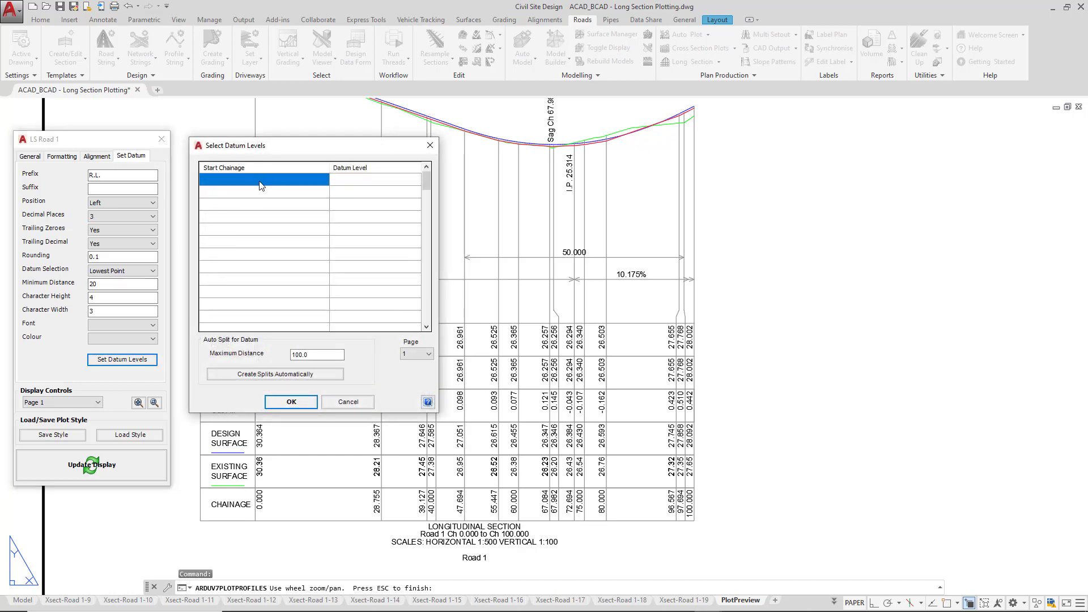
{"action": "mouse_move", "coordinate": [261, 196]}
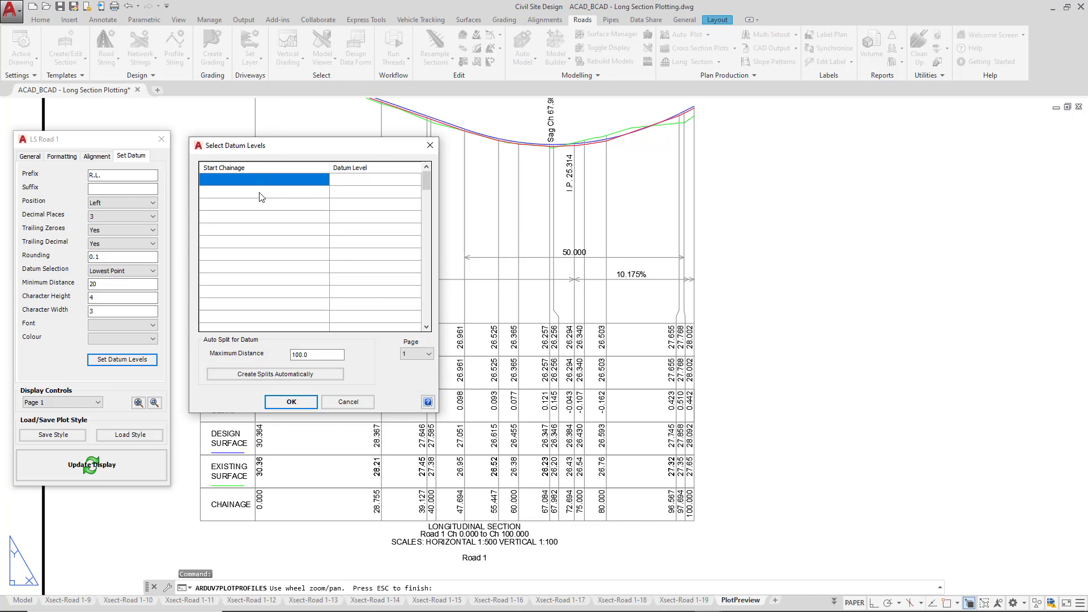
{"action": "left_click", "coordinate": [264, 179]}
{"action": "type", "text": "0"}
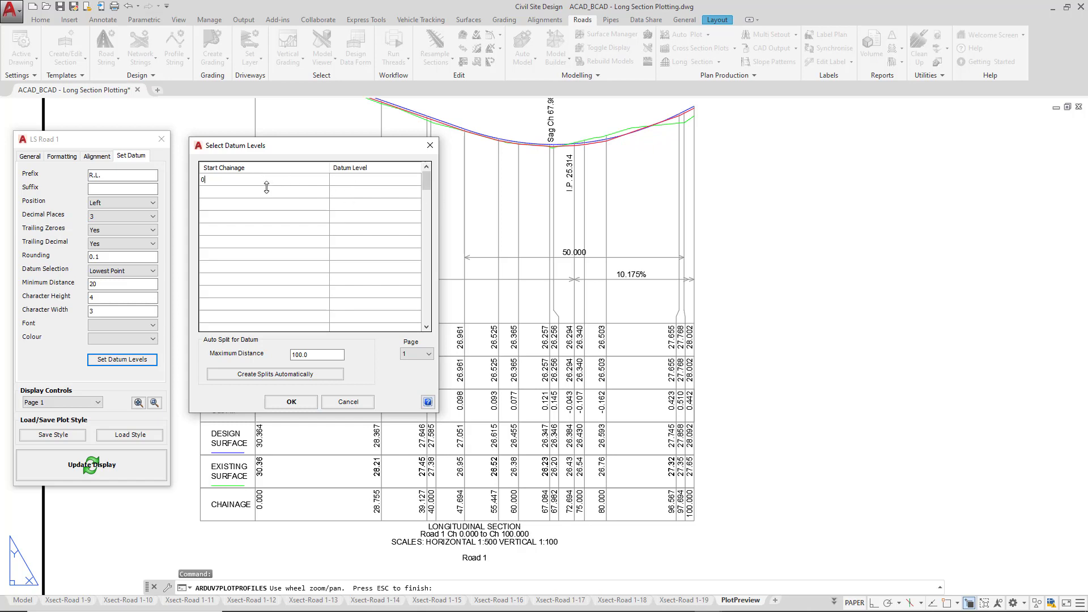
{"action": "type", "text": "50"}
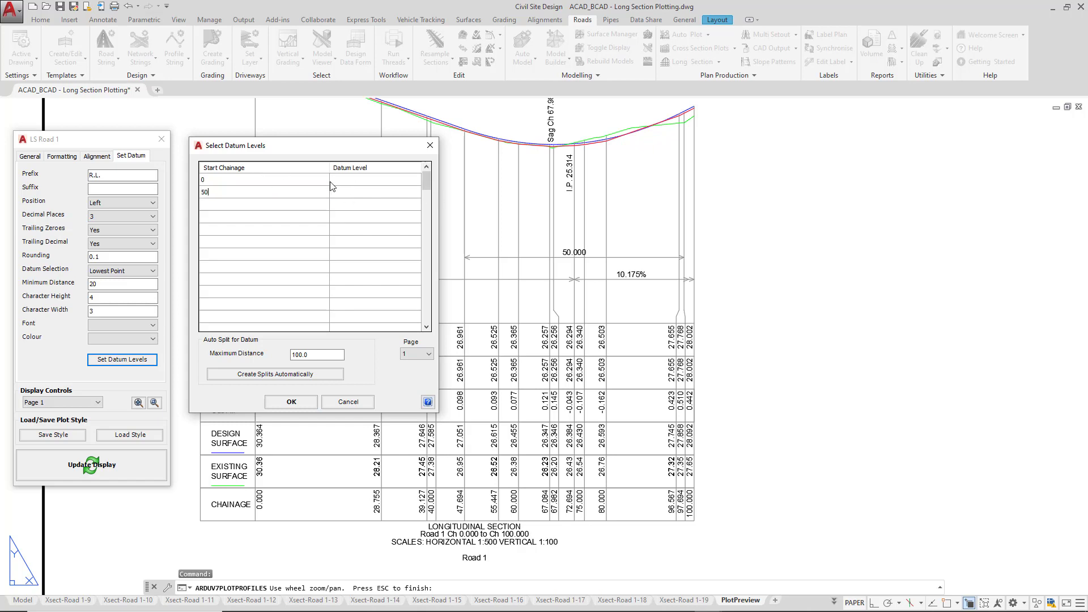
{"action": "left_click_drag", "start_coordinate": [236, 146], "coordinate": [410, 148]}
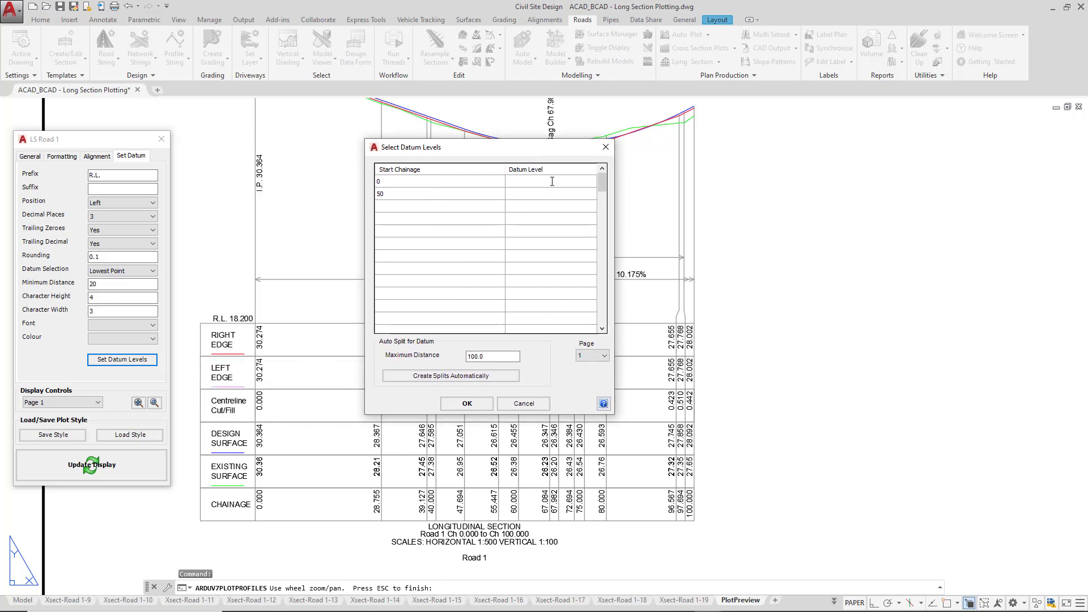
{"action": "type", "text": "18"}
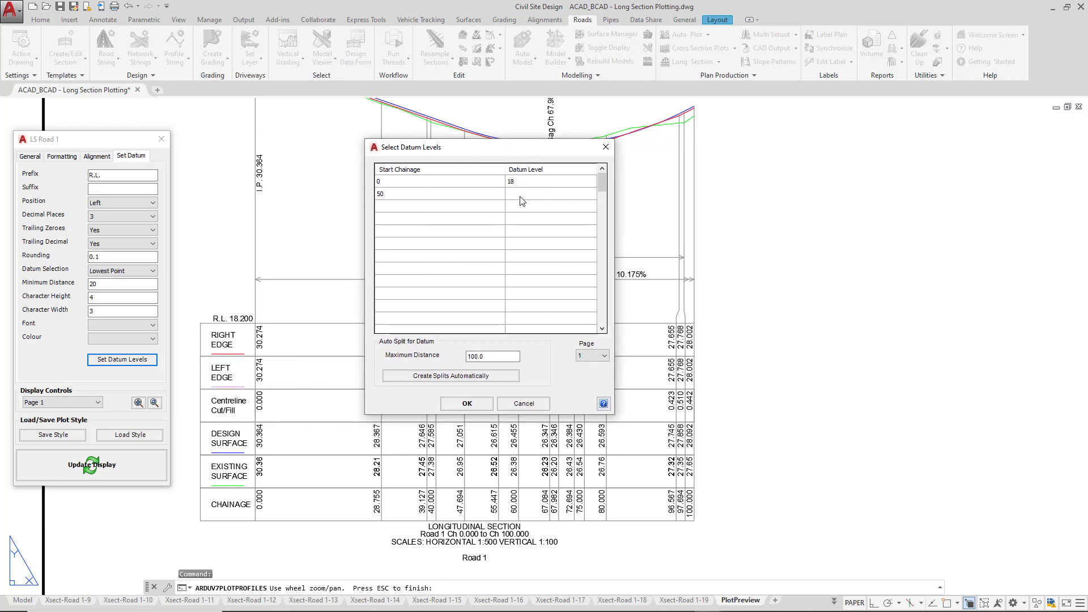
{"action": "left_click", "coordinate": [551, 194]}
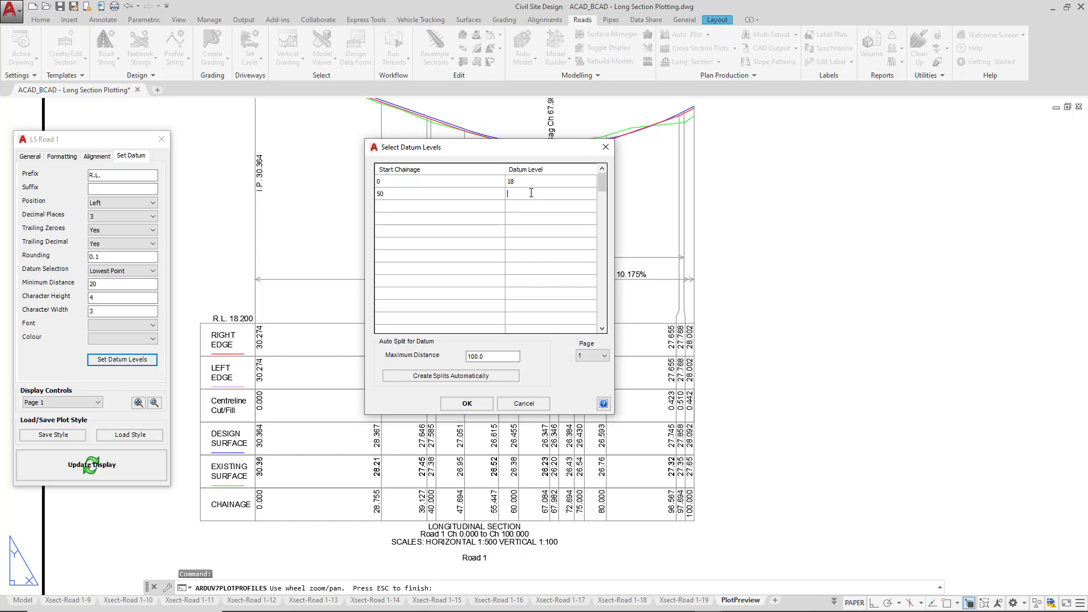
{"action": "type", "text": "19"}
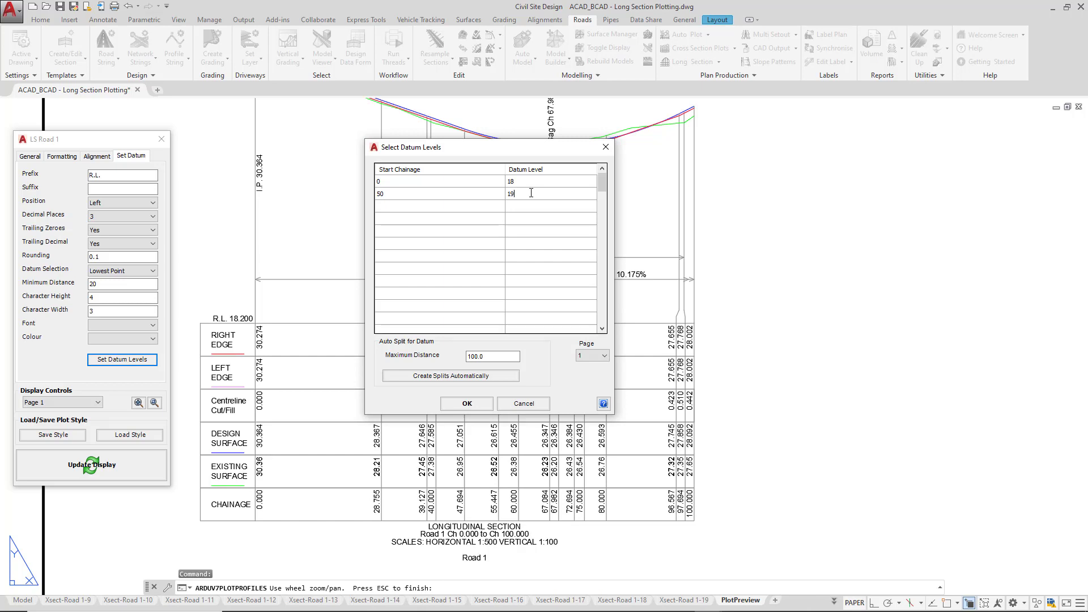
{"action": "mouse_move", "coordinate": [526, 204]}
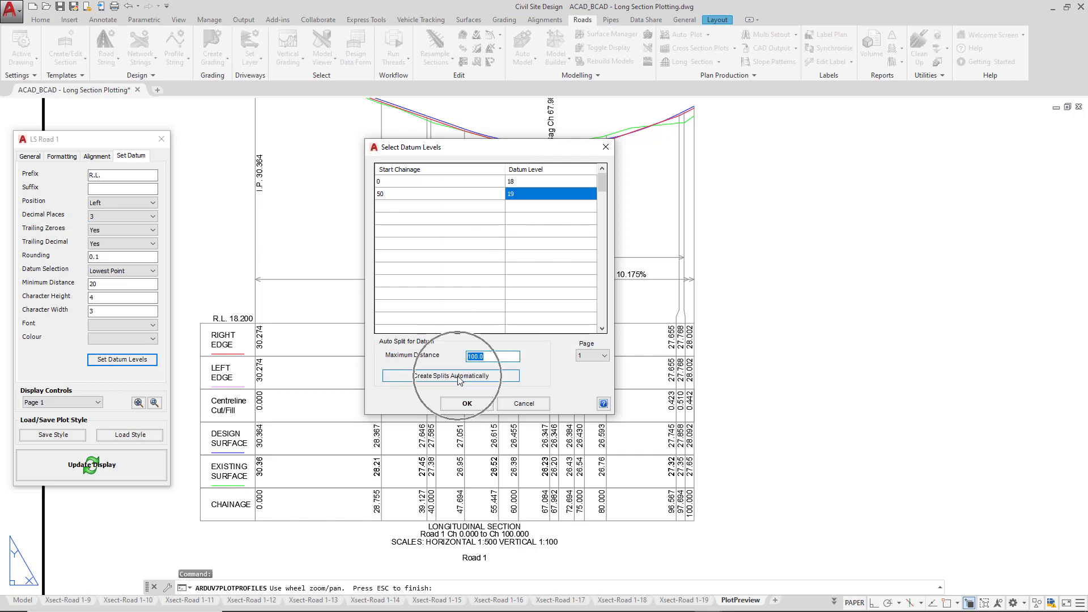
{"action": "left_click", "coordinate": [450, 376]}
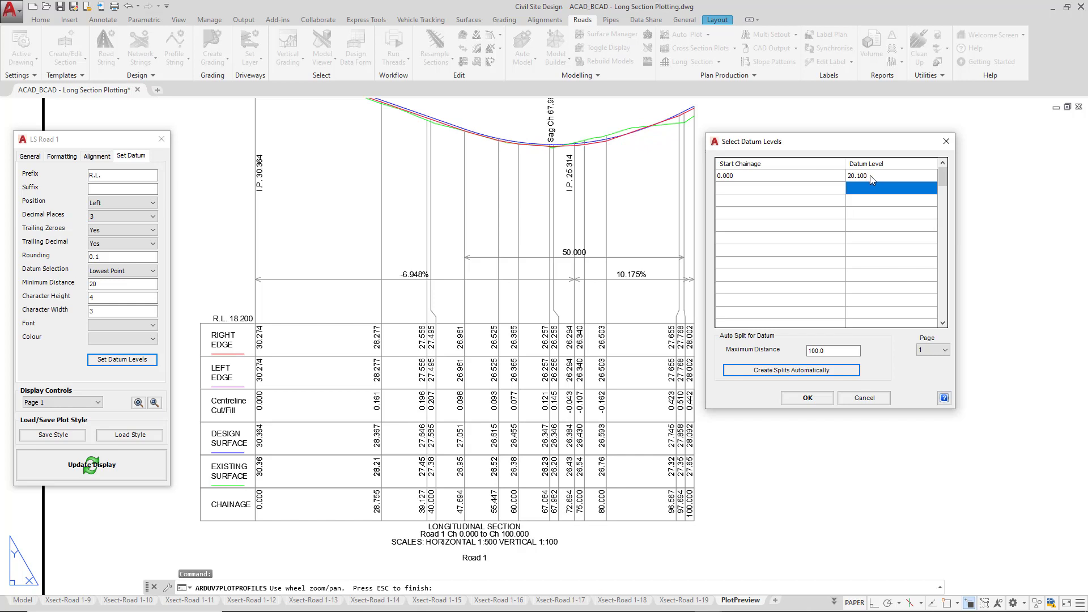
{"action": "mouse_move", "coordinate": [516, 318]}
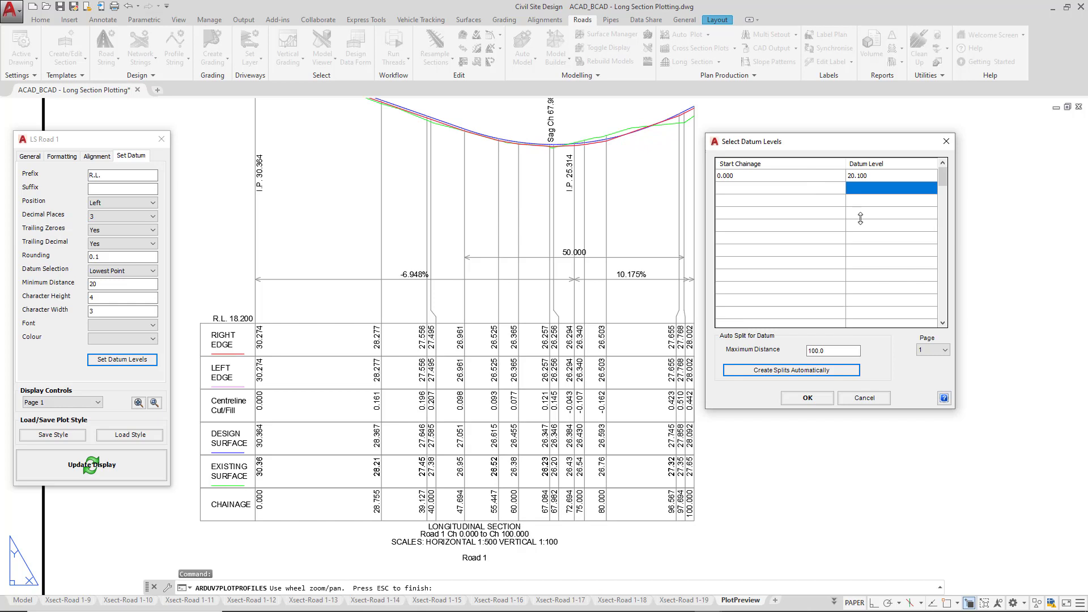
{"action": "mouse_move", "coordinate": [779, 179]}
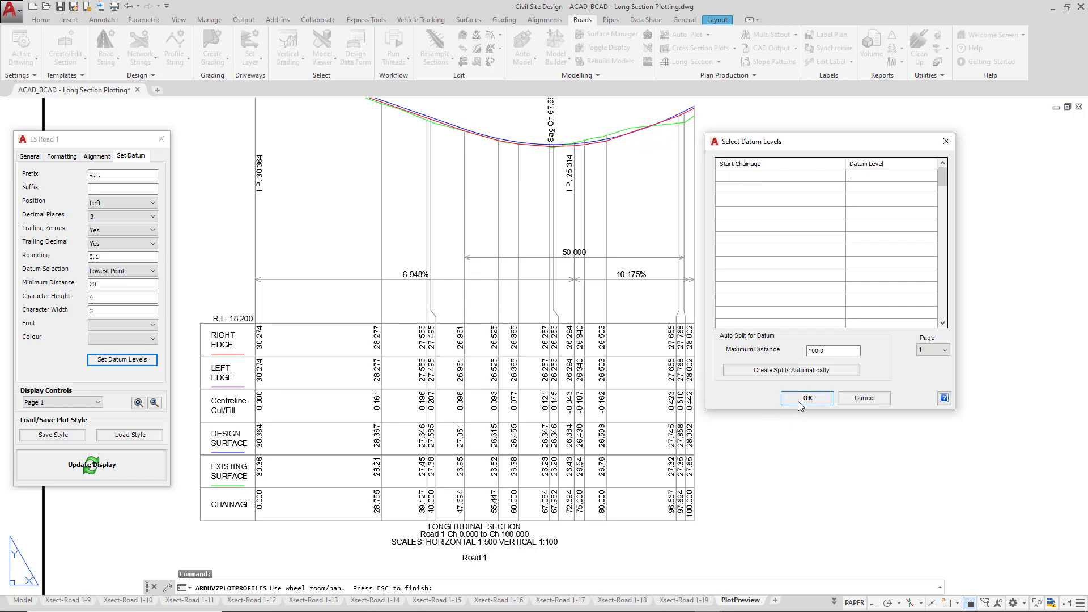
{"action": "left_click", "coordinate": [807, 398]}
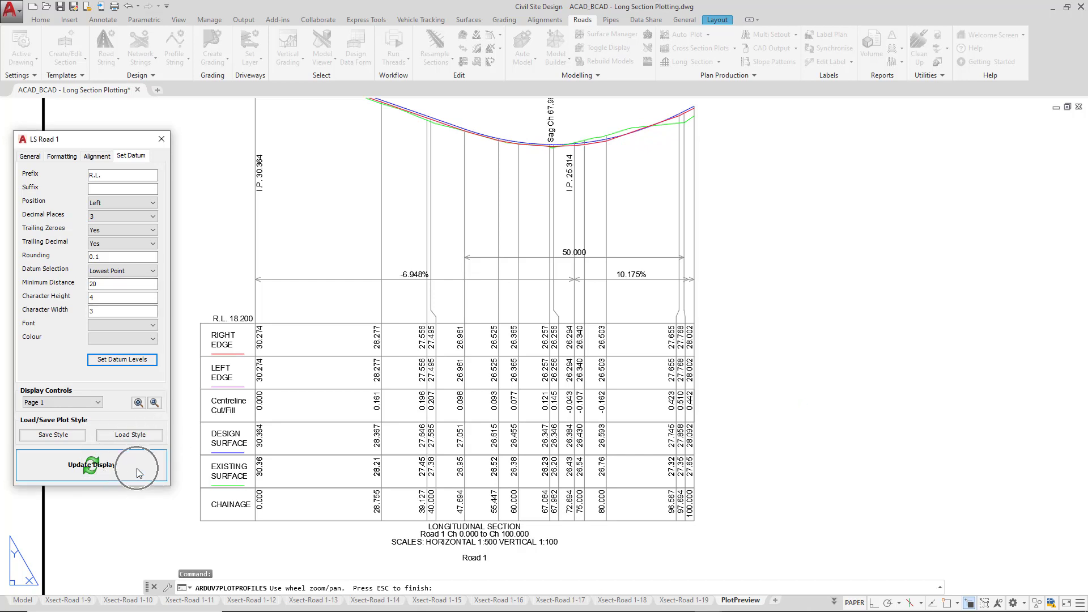
Redraw the preview across two A1 sheets and display page 2.
{"action": "left_click", "coordinate": [100, 465]}
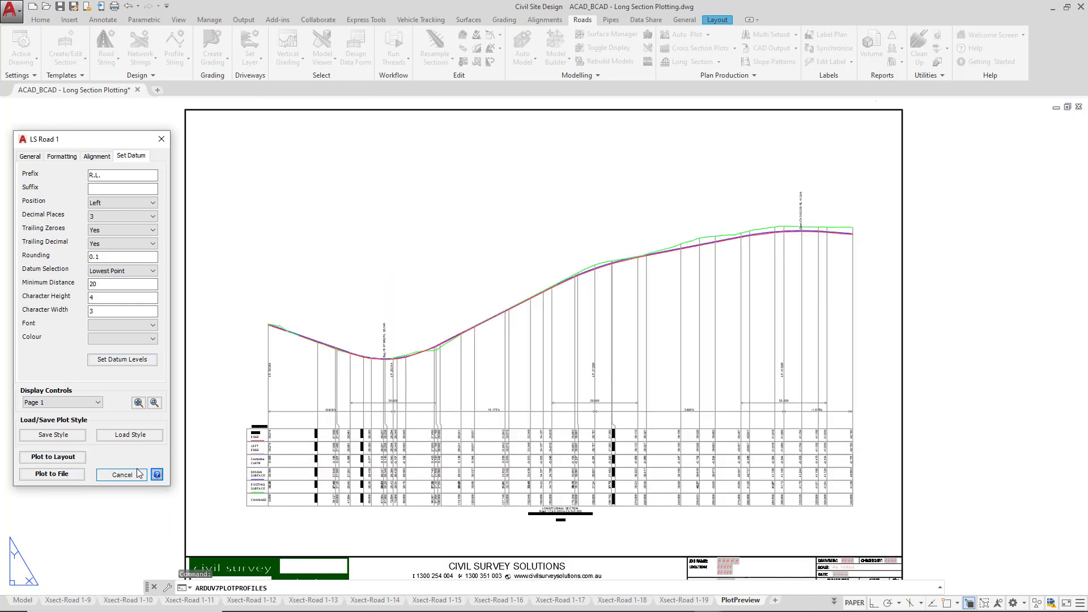
{"action": "mouse_move", "coordinate": [105, 469]}
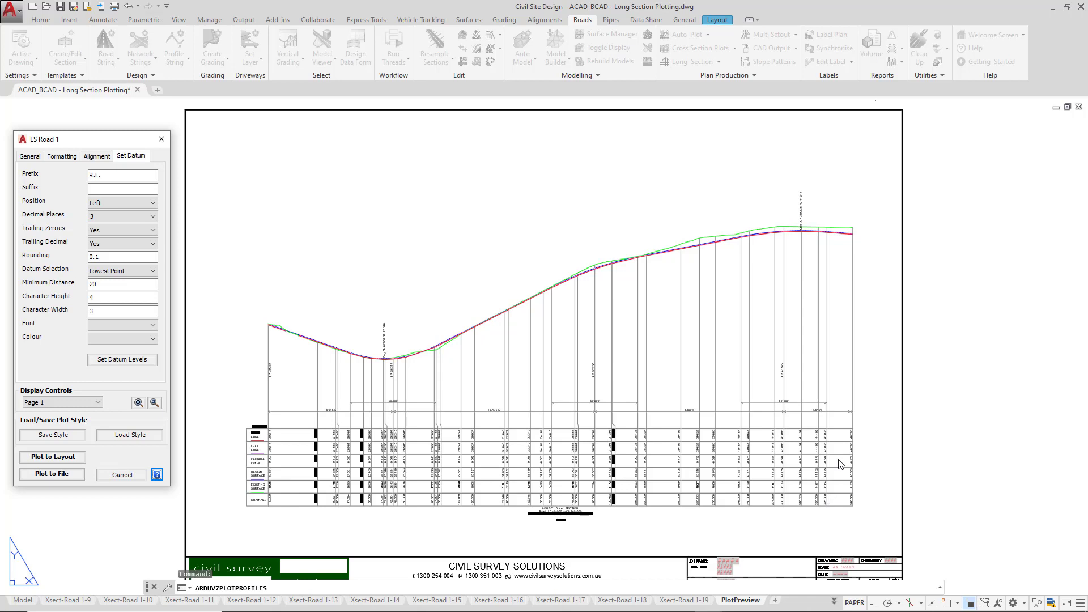
{"action": "mouse_move", "coordinate": [719, 327]}
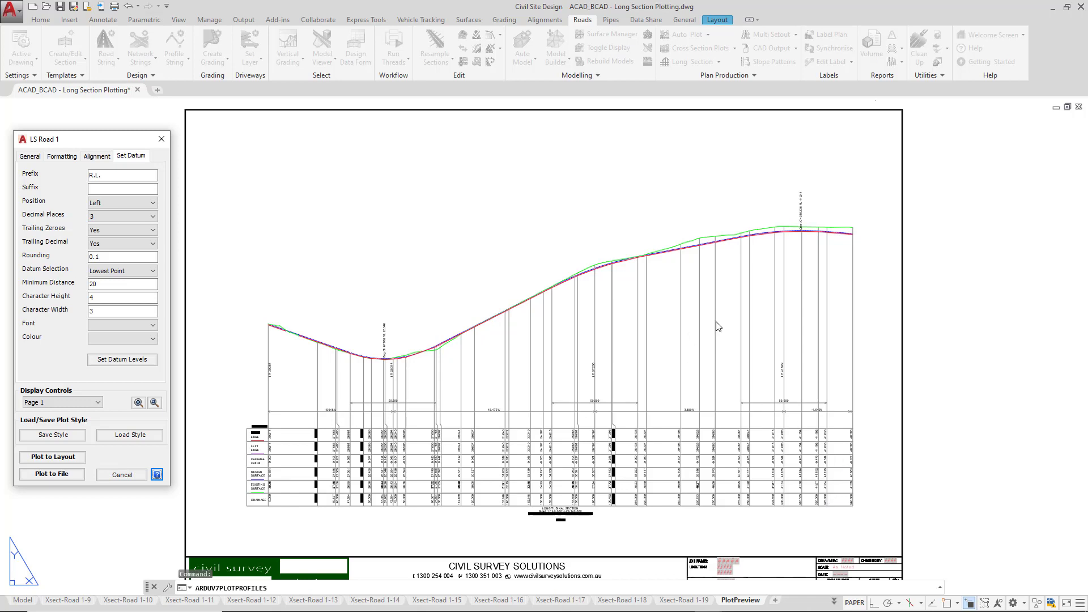
{"action": "left_click", "coordinate": [61, 403]}
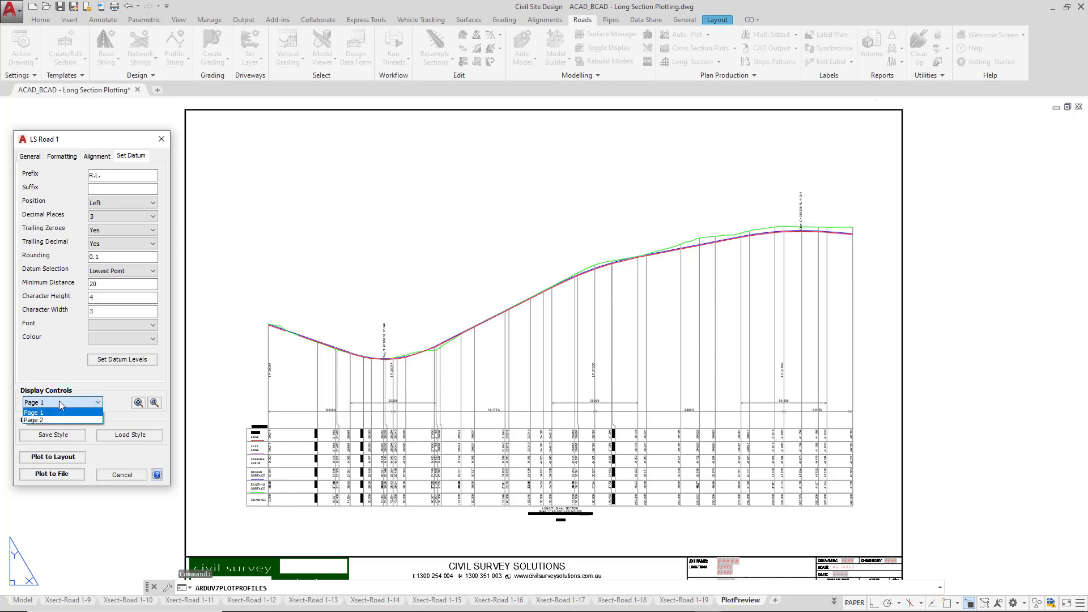
{"action": "mouse_move", "coordinate": [46, 421]}
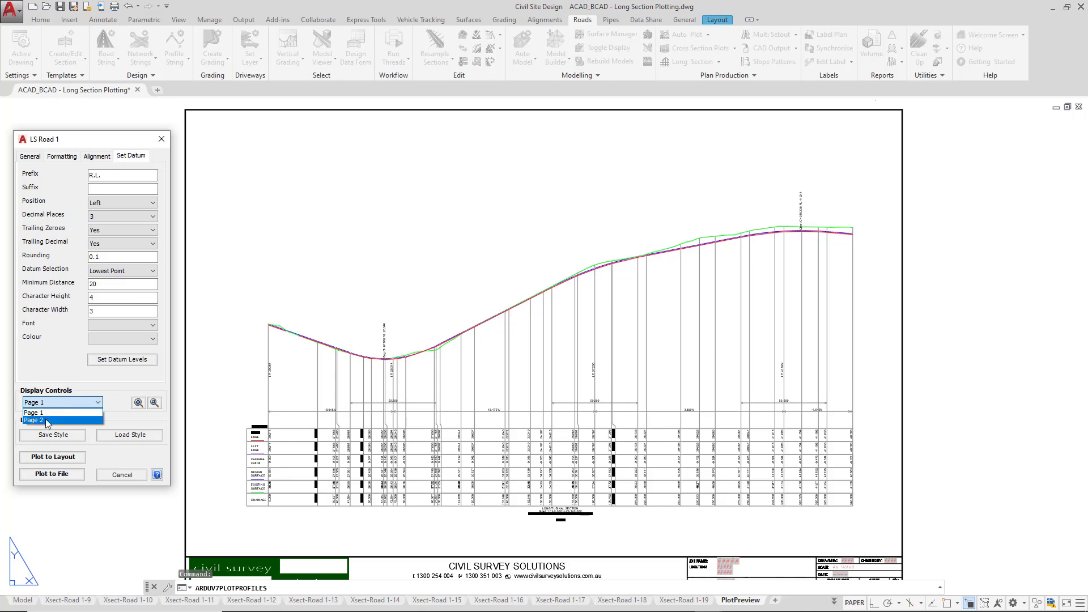
{"action": "left_click", "coordinate": [34, 420]}
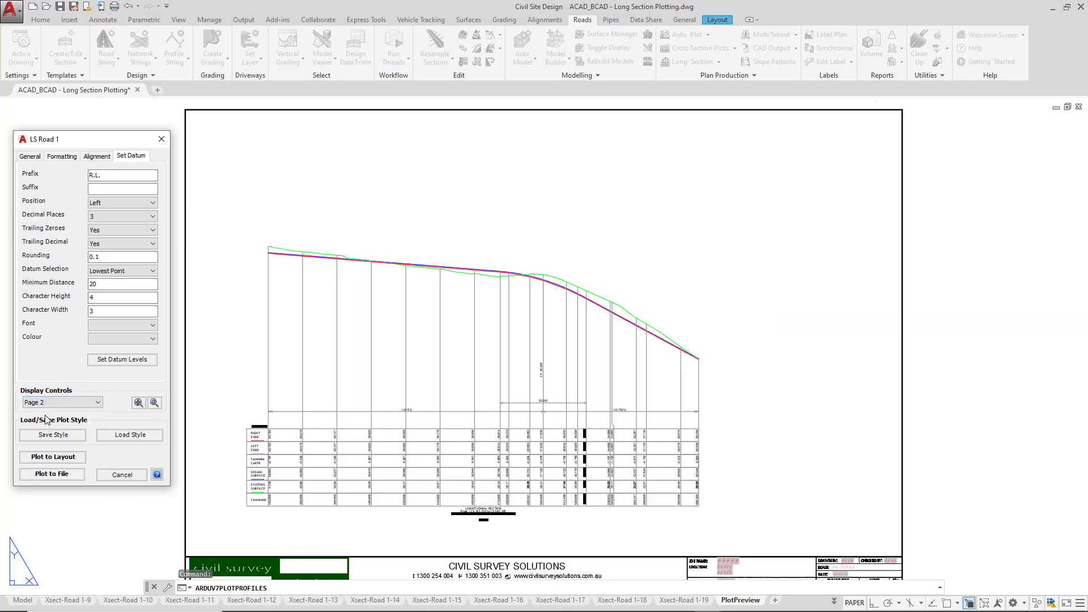
{"action": "mouse_move", "coordinate": [28, 179]}
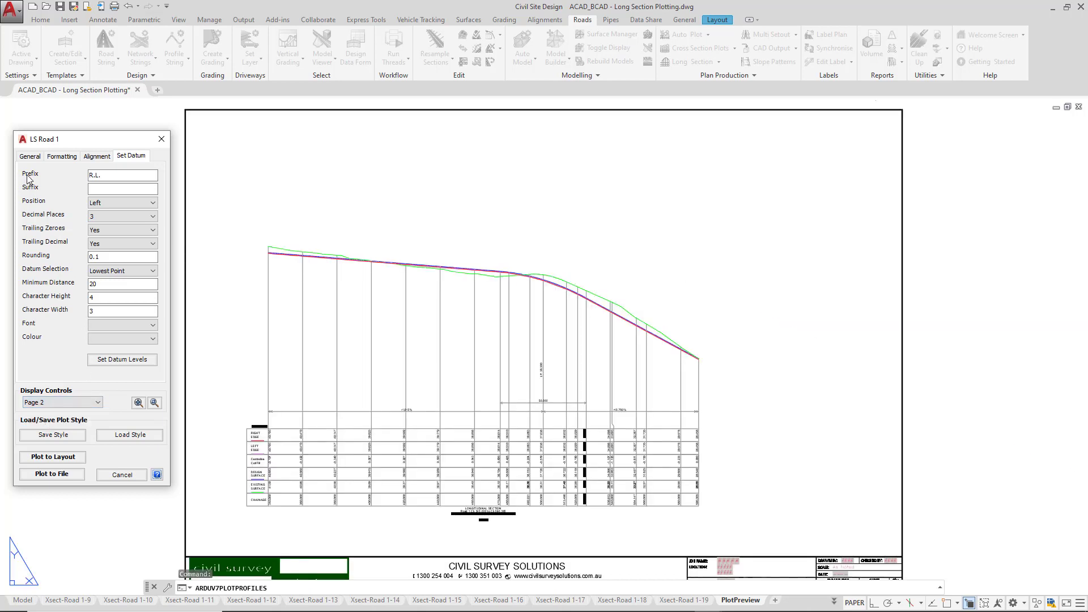
{"action": "left_click", "coordinate": [30, 155]}
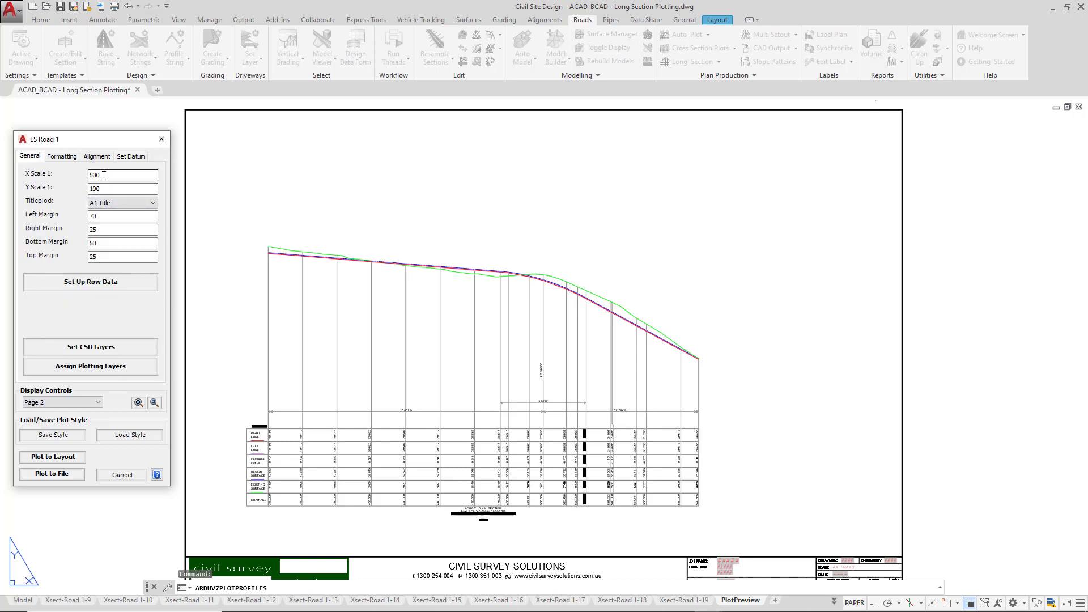